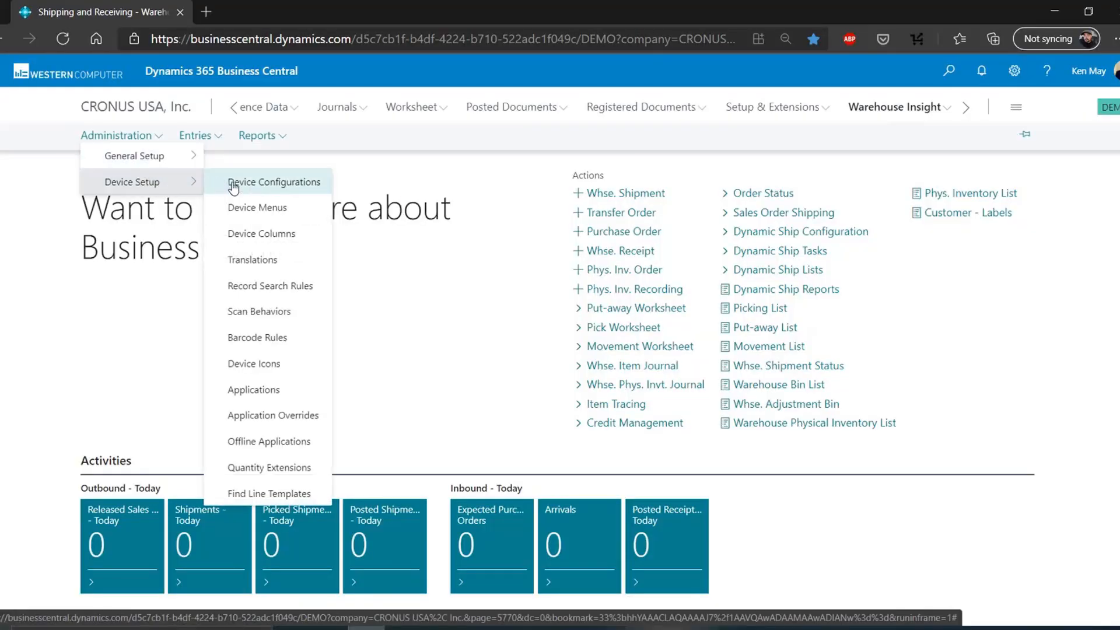
pyautogui.moveTo(274, 182)
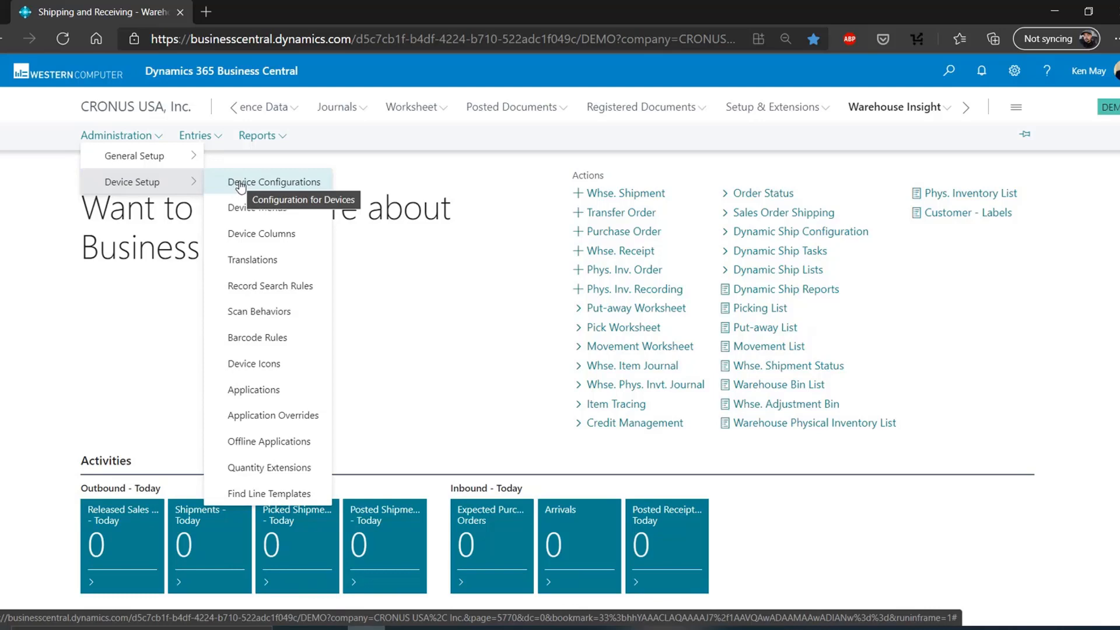
# Step: Open Device Configurations, listing NJ-TEST for New Jersey and PIT01 for Pittsburgh
pyautogui.click(274, 182)
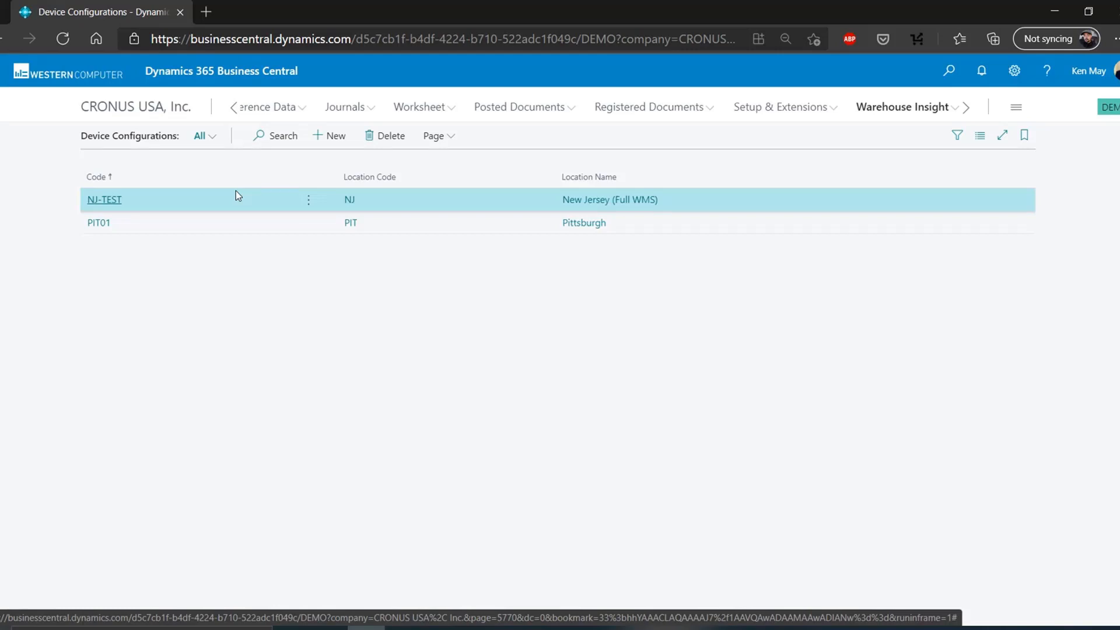
# Step: Open the PIT01 Pittsburgh card and review its General, Receiving, Warehouse and Production sections
pyautogui.click(98, 222)
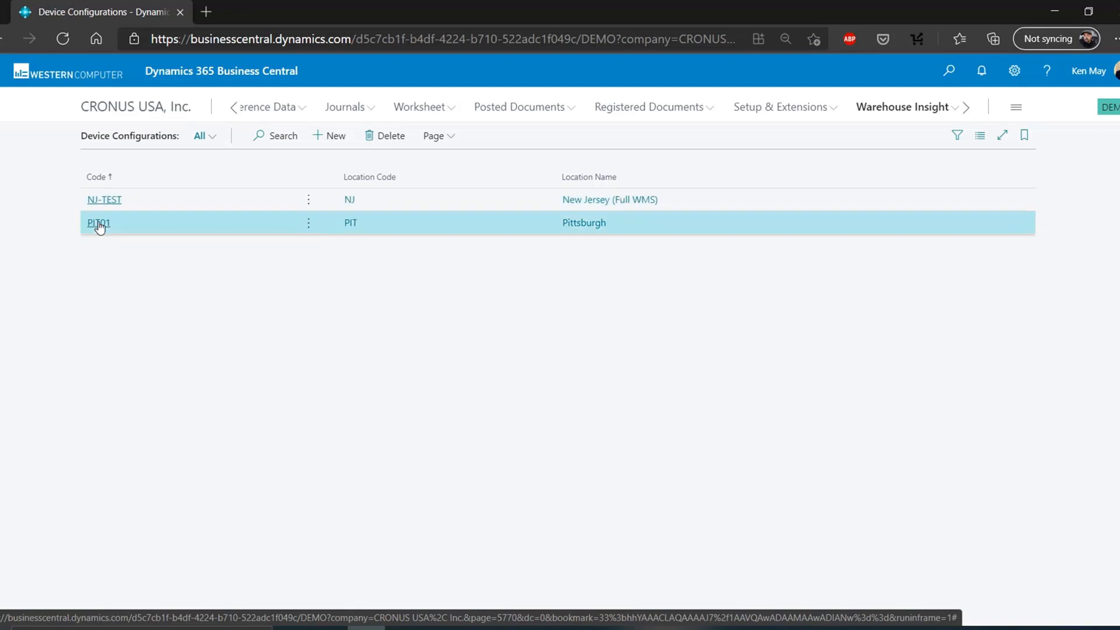
pyautogui.click(98, 222)
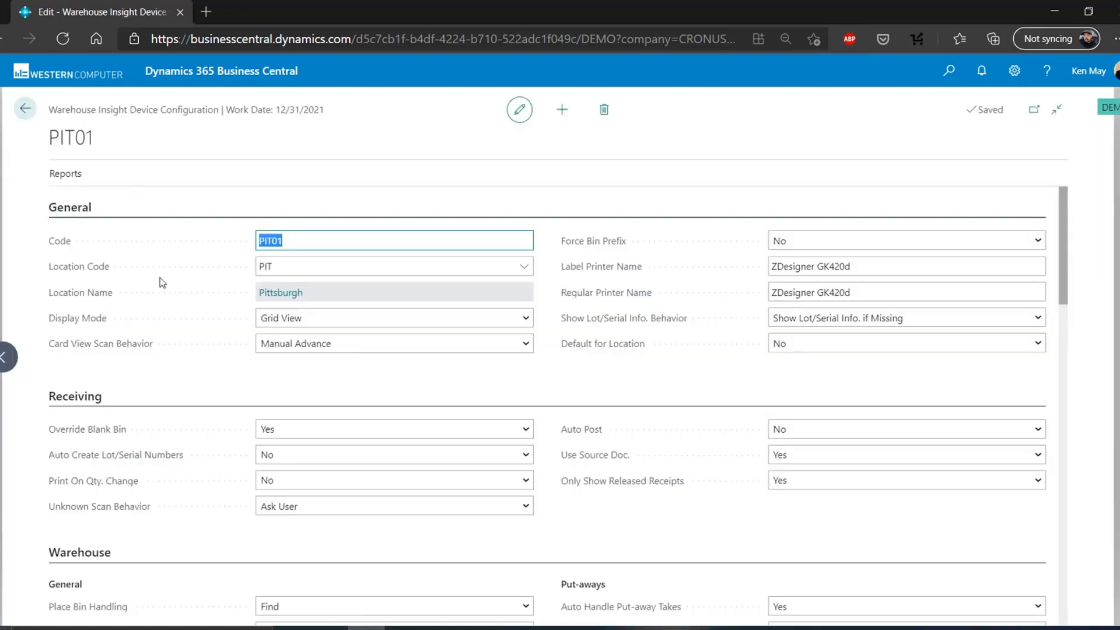
pyautogui.moveTo(242, 316)
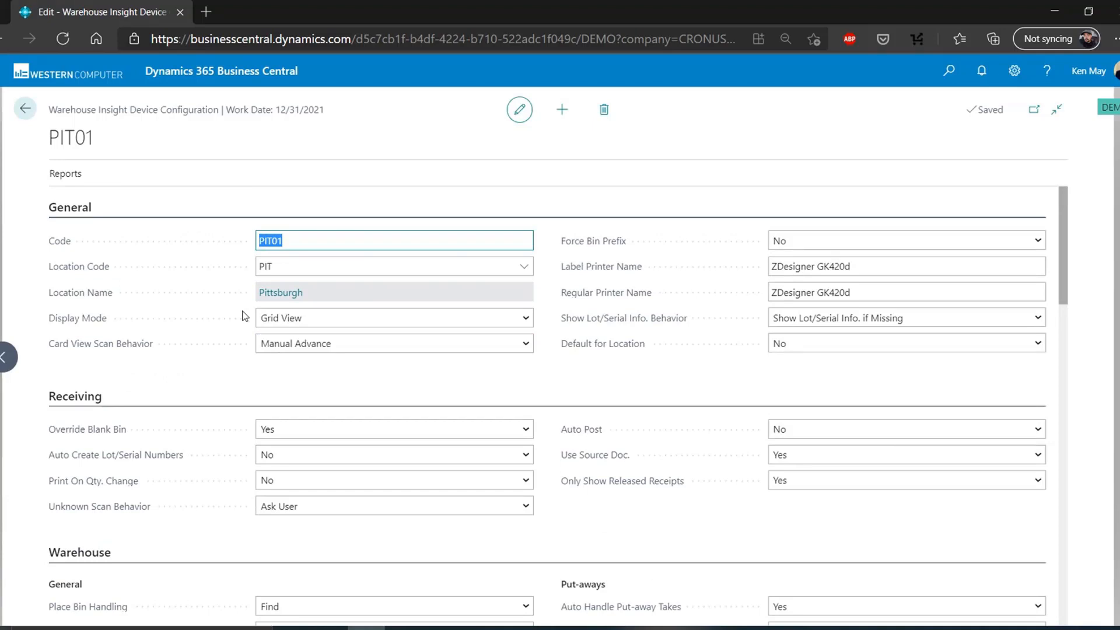
pyautogui.scroll(-3)
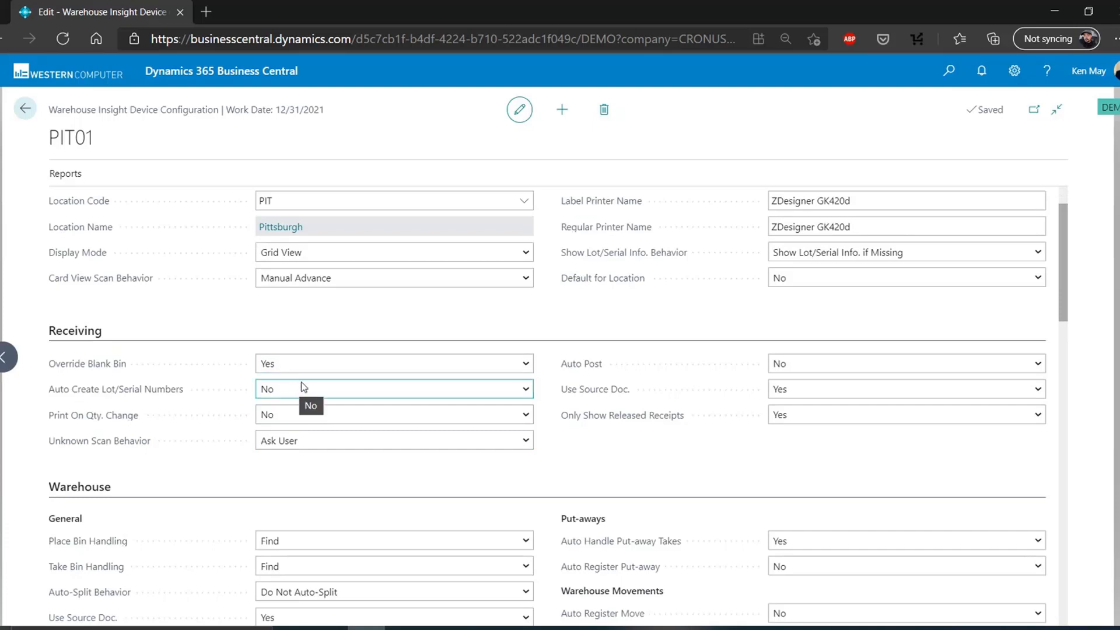
pyautogui.moveTo(325, 363)
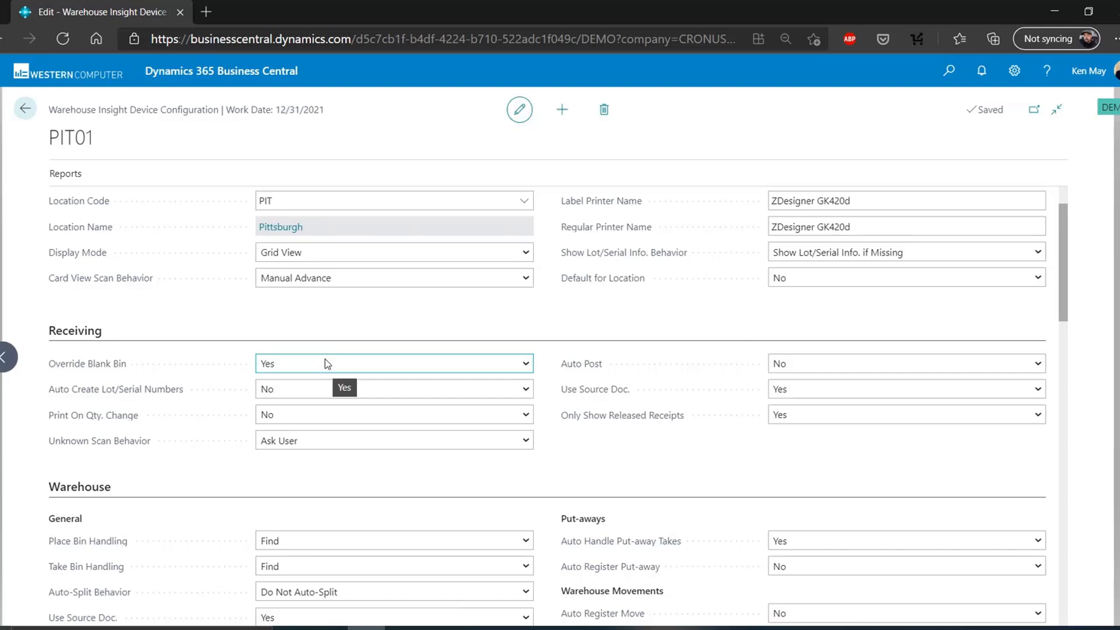
pyautogui.scroll(-3)
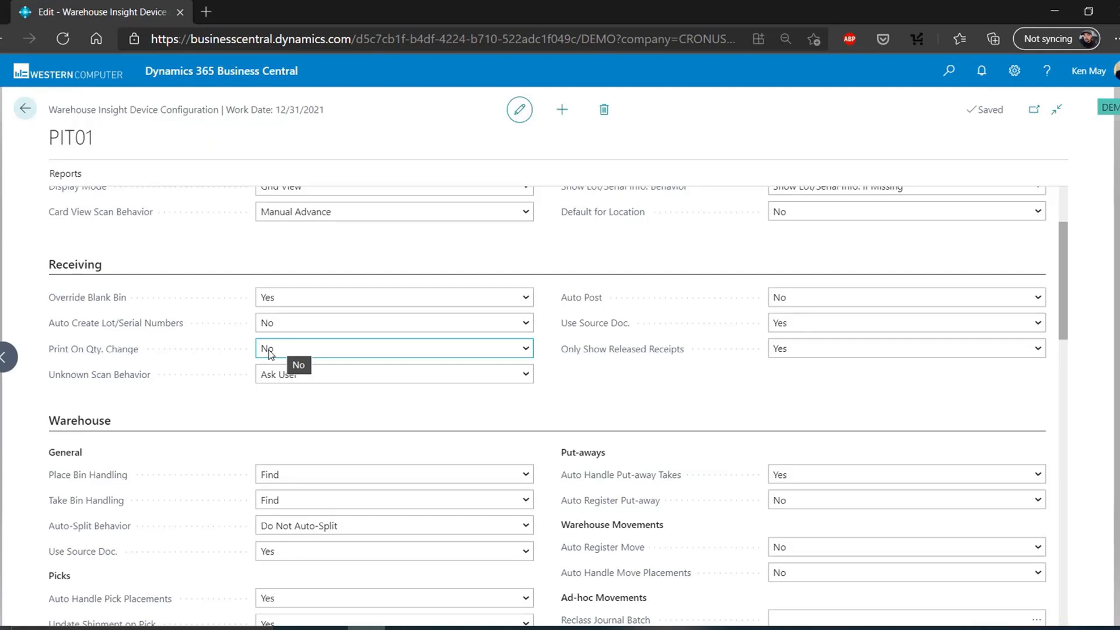
pyautogui.scroll(-3)
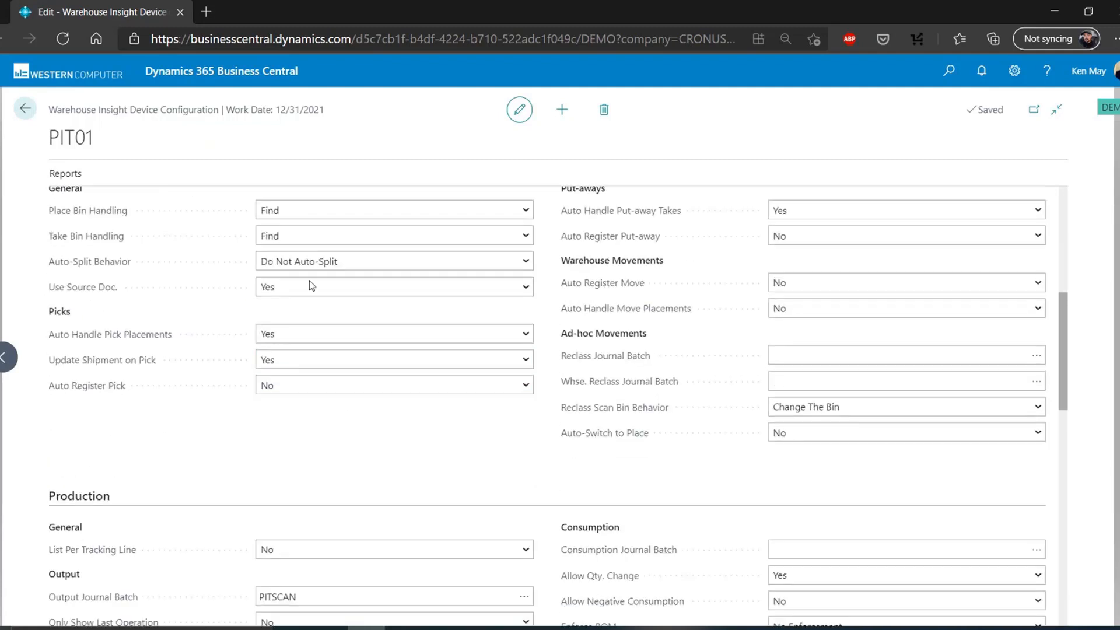
pyautogui.moveTo(254, 282)
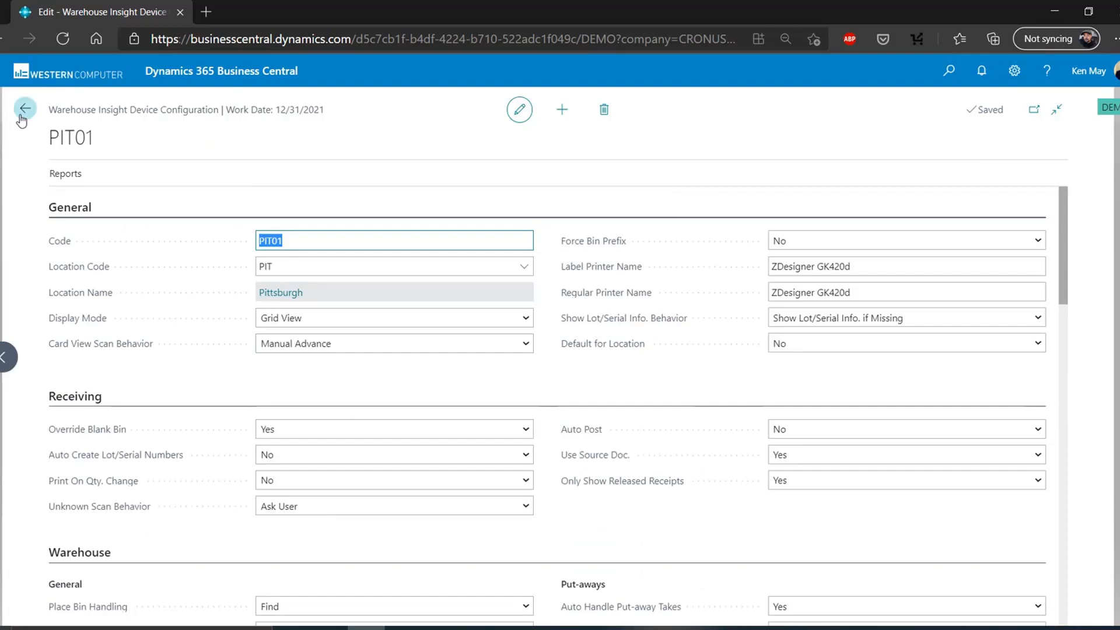
# Step: Leave the PIT01 card and search 'locations' to open the Locations list
pyautogui.click(24, 108)
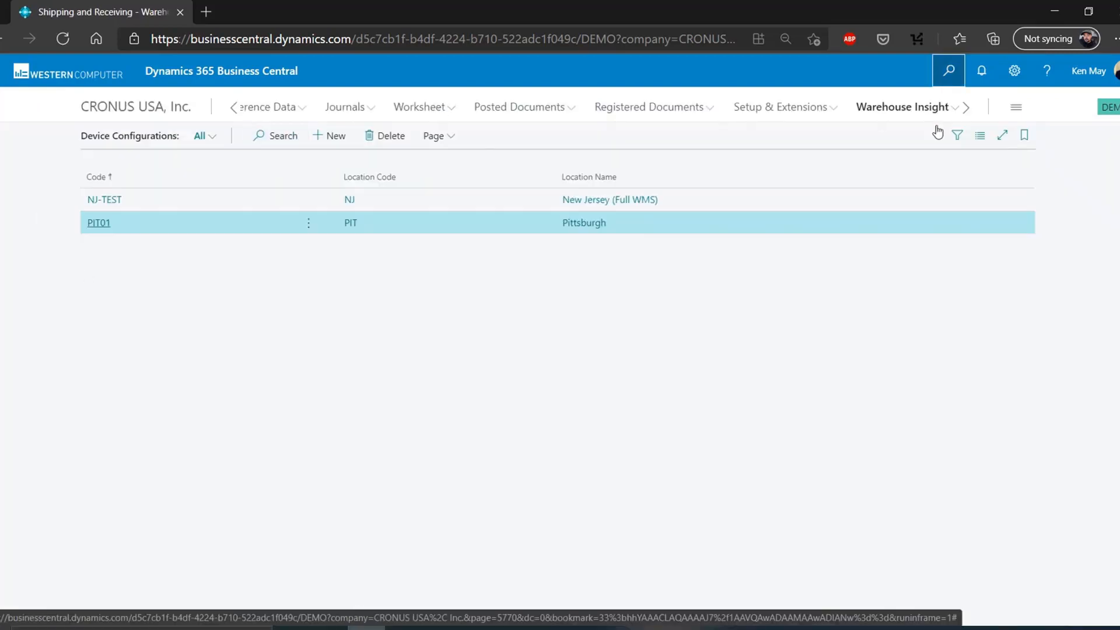
pyautogui.click(948, 71)
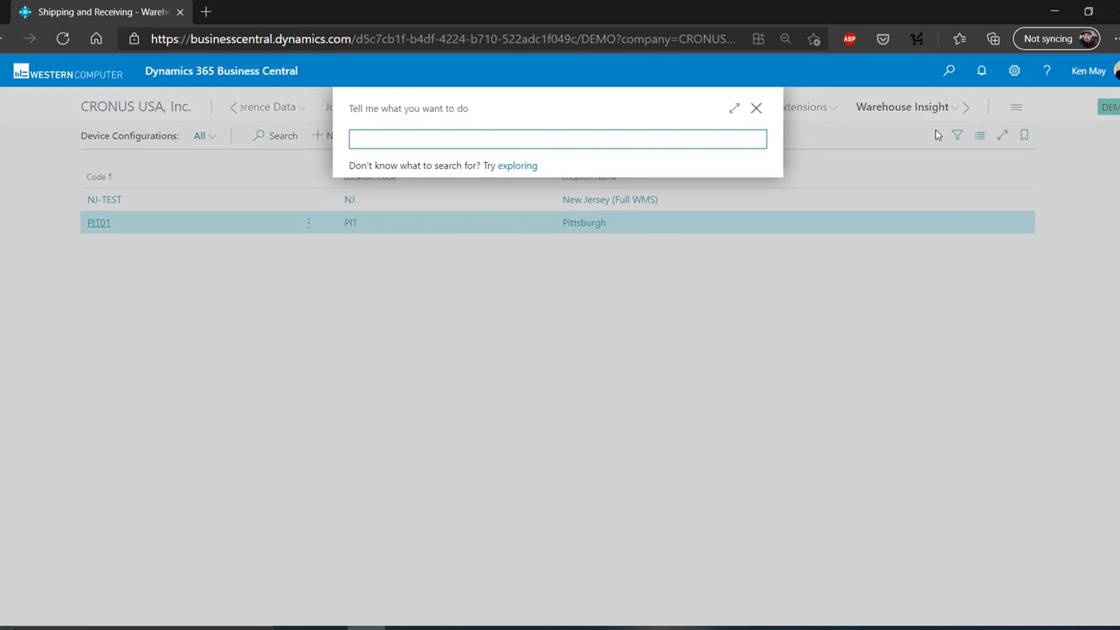
pyautogui.click(557, 139)
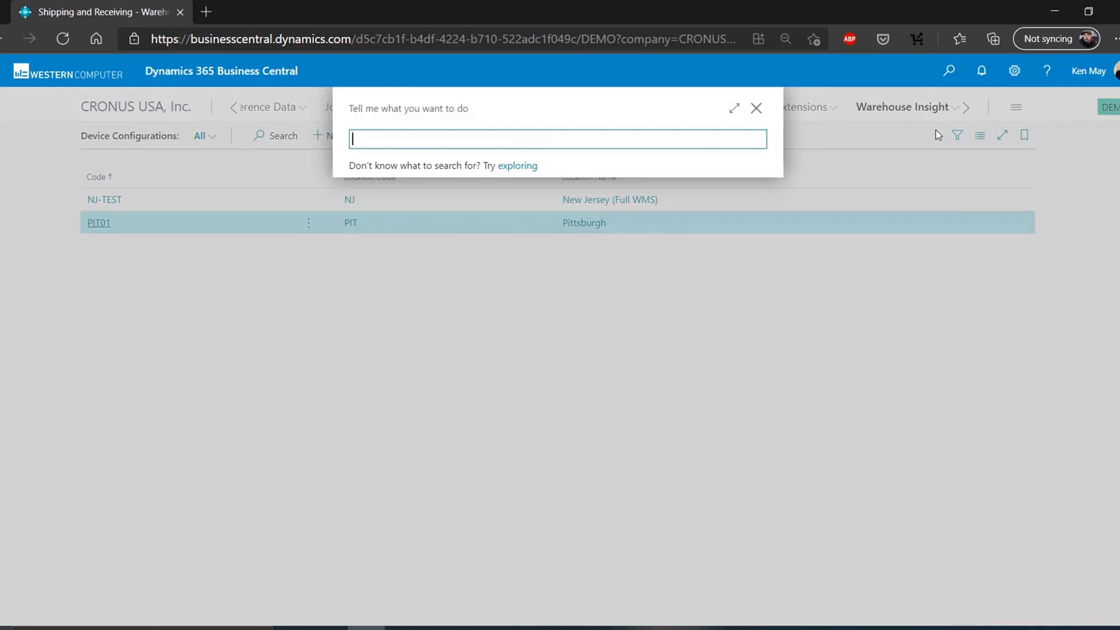
pyautogui.write('locations')
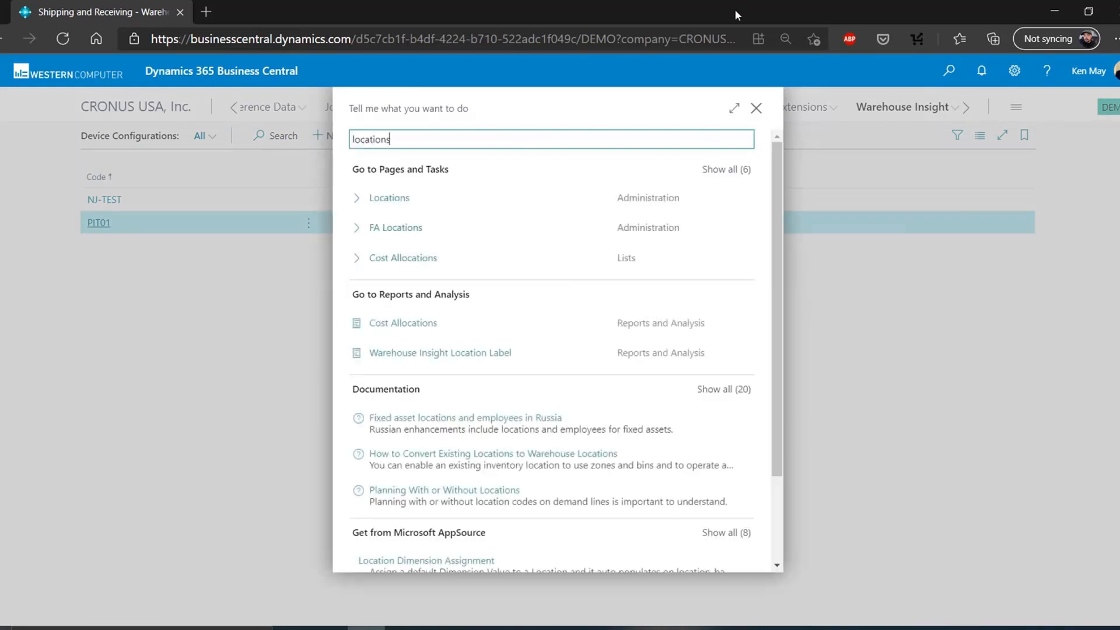
pyautogui.click(388, 197)
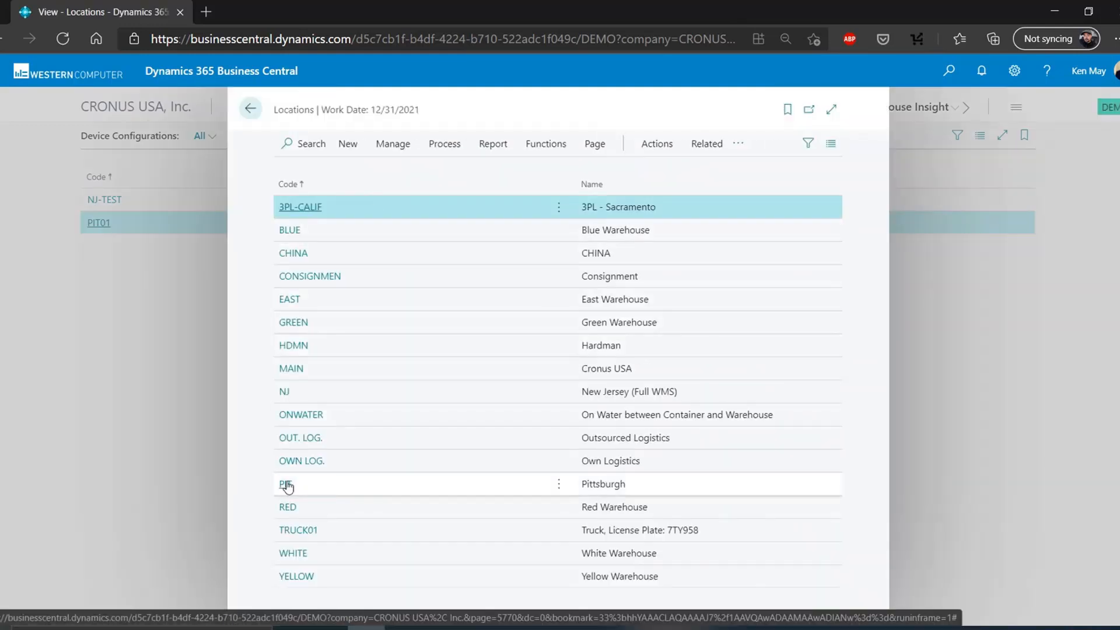
# Step: Open the PIT Pittsburgh location card and review its warehouse settings, such as Use ADCS
pyautogui.click(286, 483)
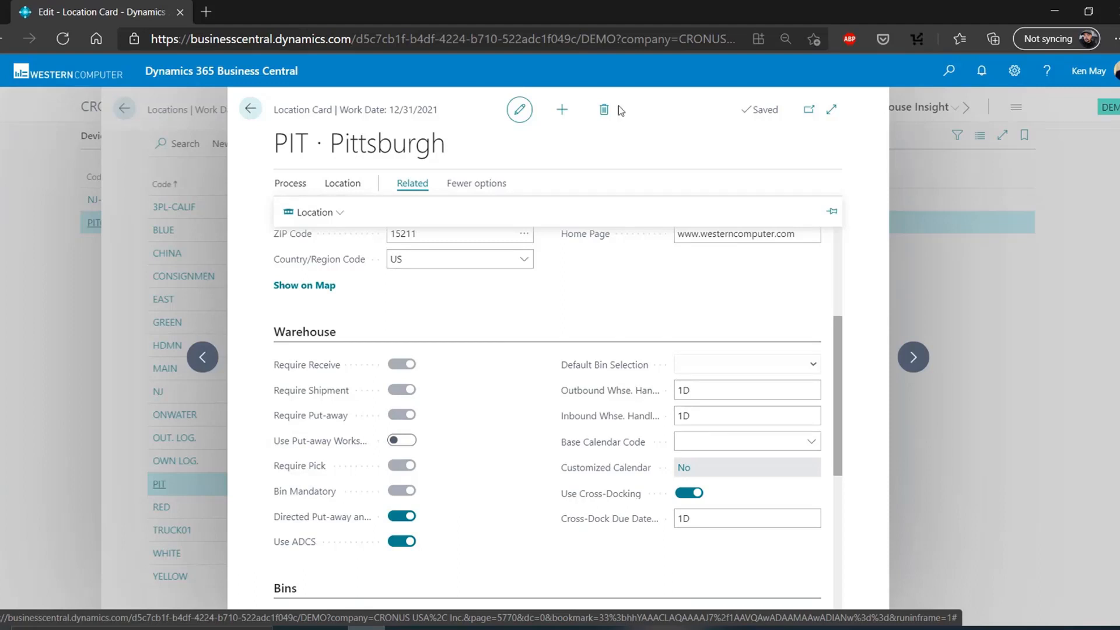
pyautogui.click(313, 212)
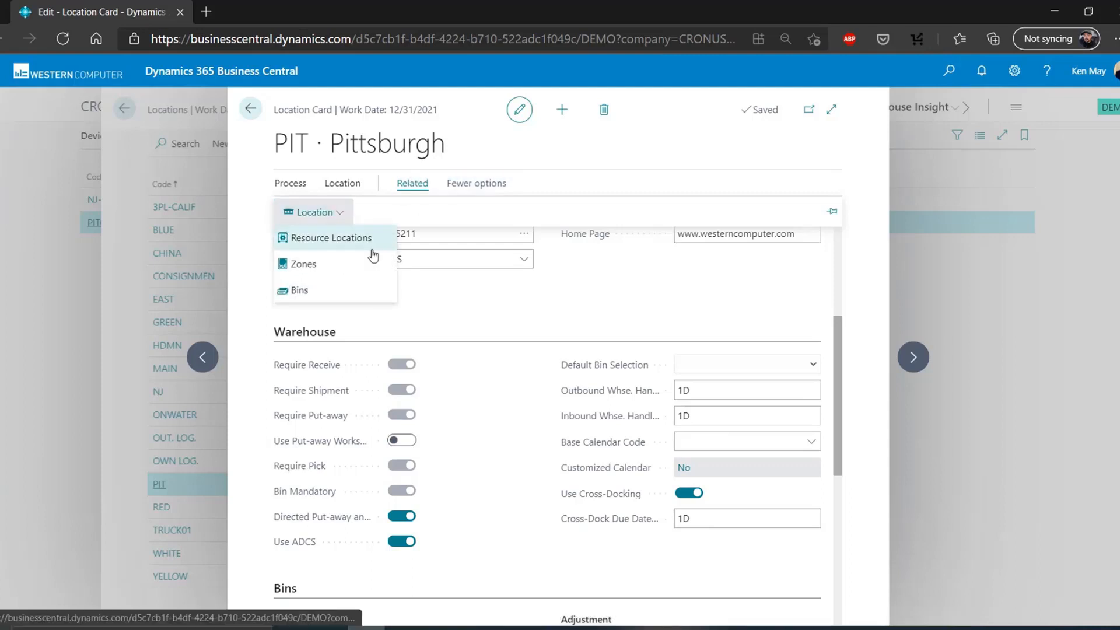
pyautogui.moveTo(303, 264)
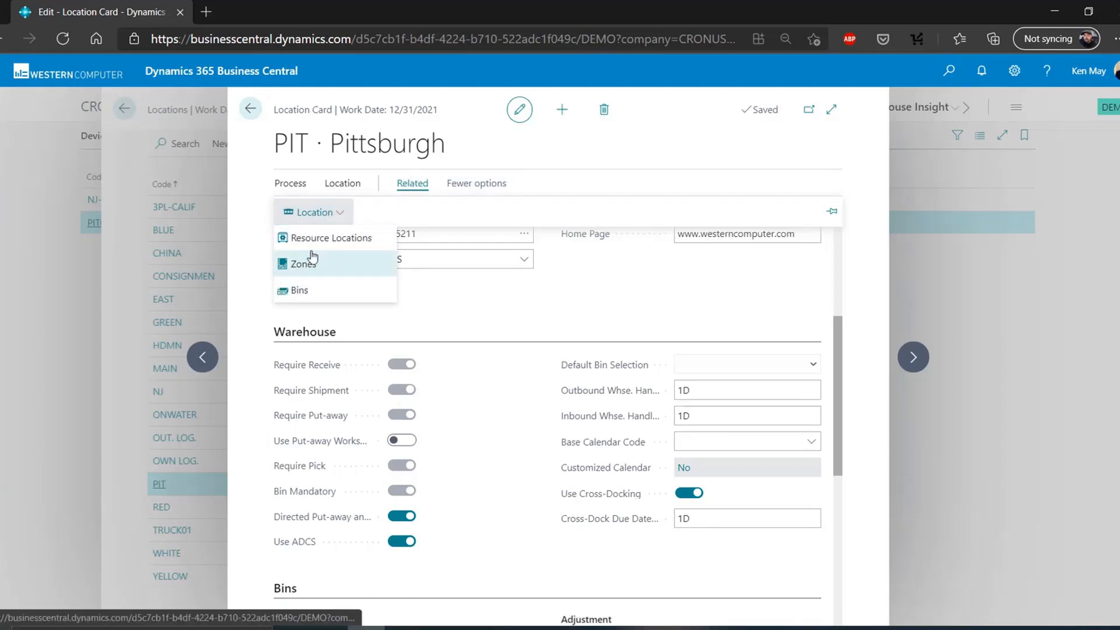
# Step: Show Pittsburgh's eight zones, including Adjustment, Cross Dock and Bulk Storage
pyautogui.click(302, 264)
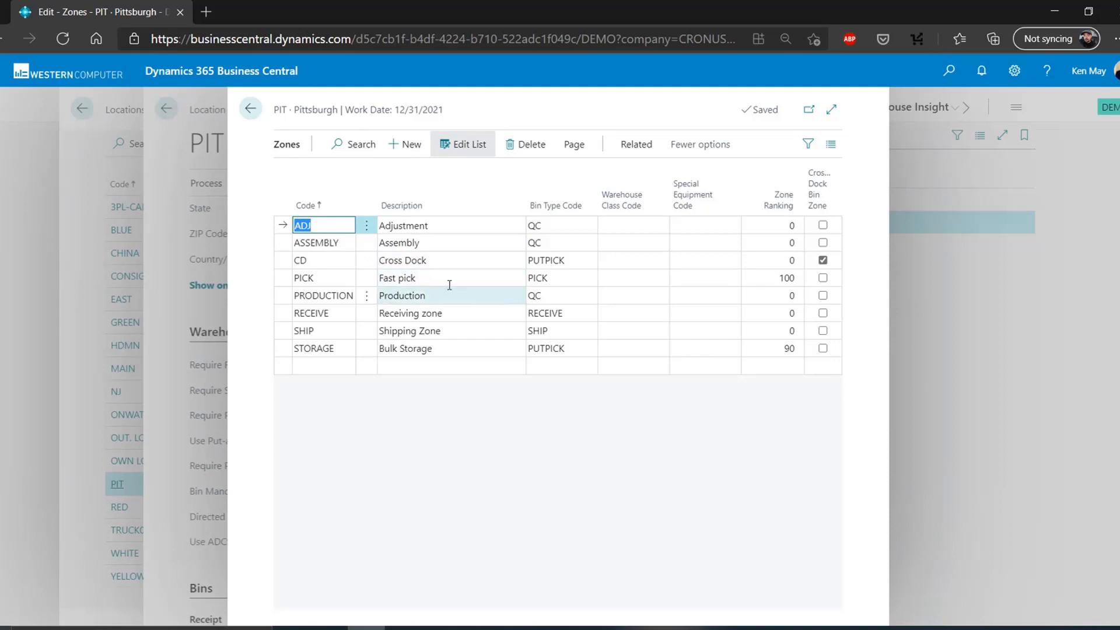
pyautogui.moveTo(454, 277)
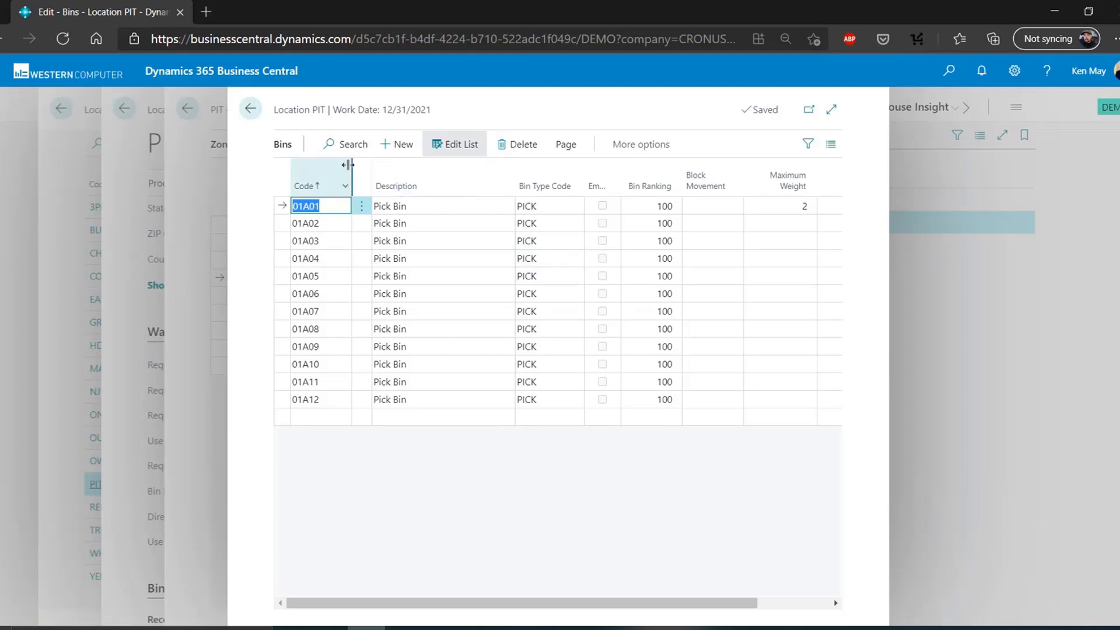
pyautogui.moveTo(397, 186)
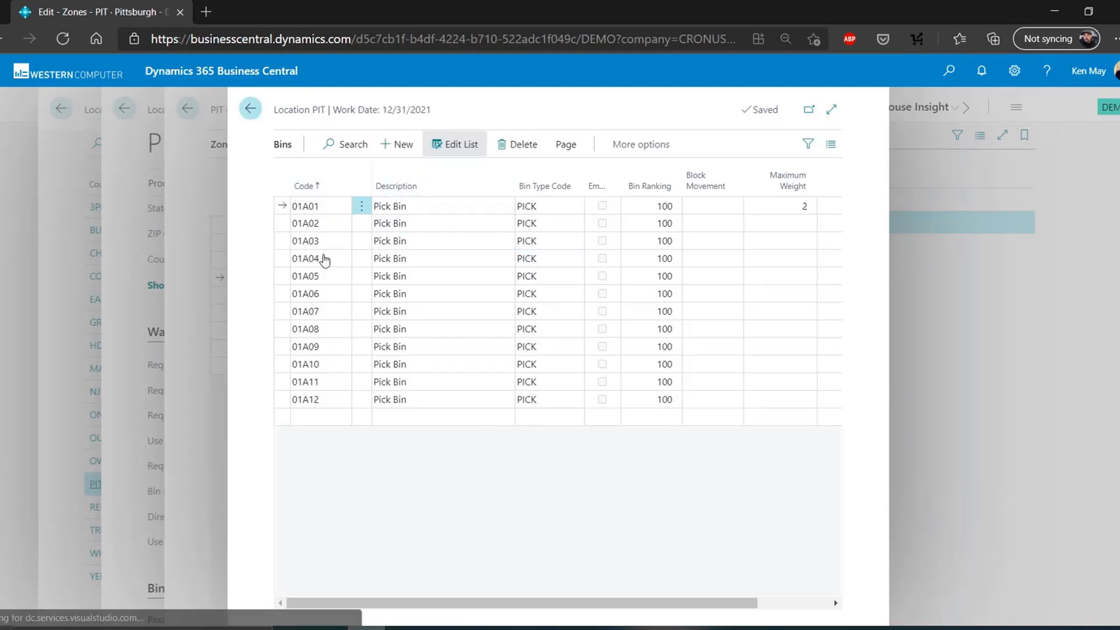
# Step: Return from the pick bins to the Zones list and select the ASSEMBLY zone's Bin Type Code
pyautogui.click(250, 108)
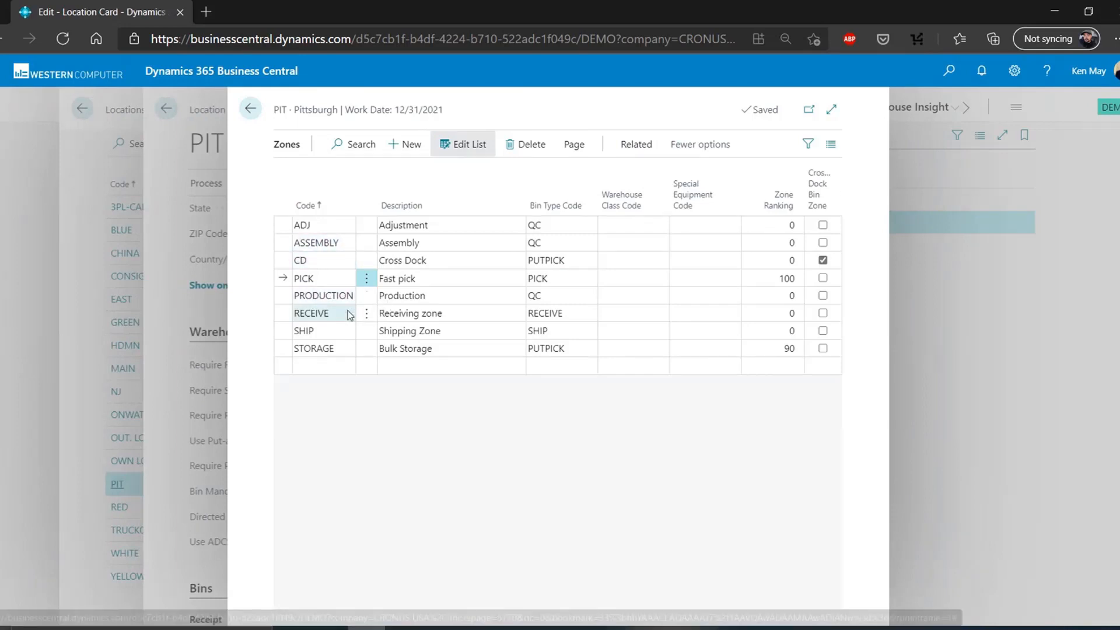
pyautogui.click(409, 331)
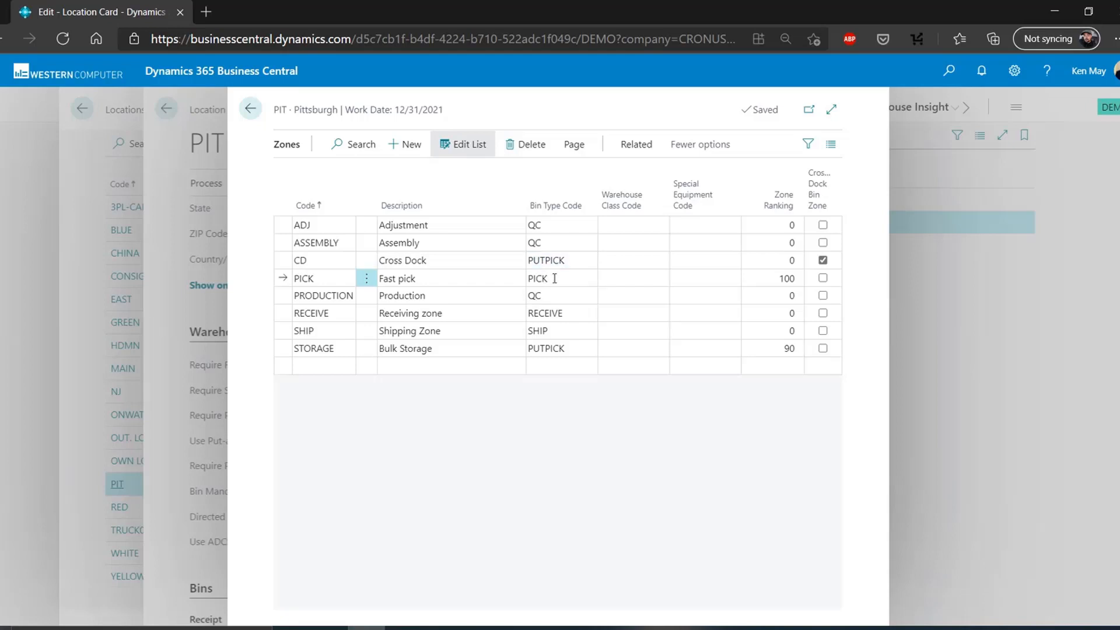
pyautogui.click(556, 242)
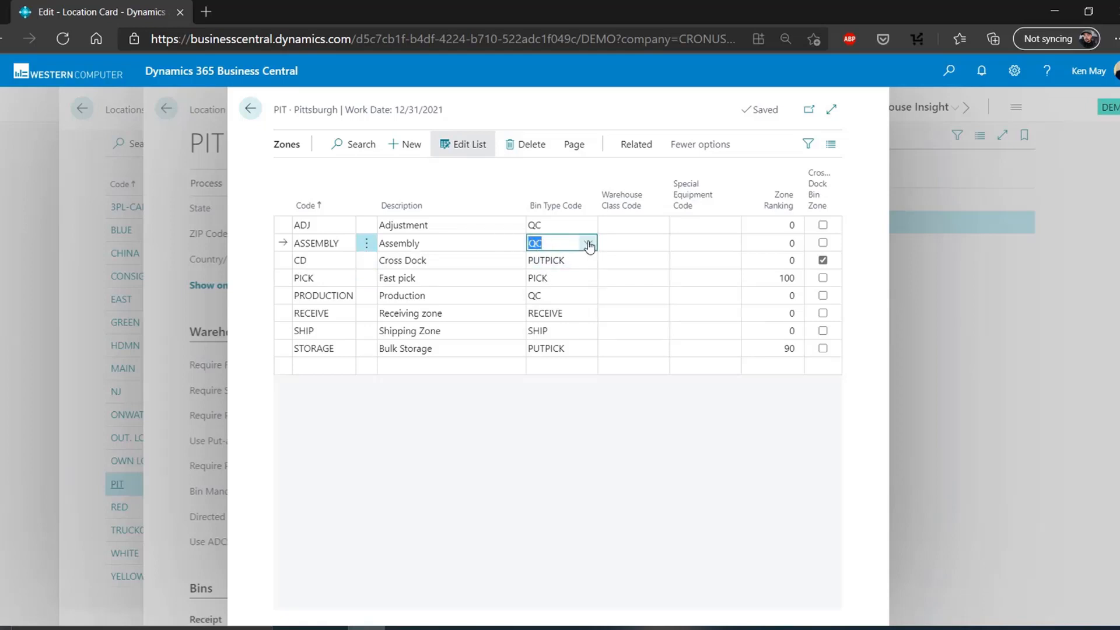
# Step: Open the full Bin Type List from the ASSEMBLY zone's Bin Type Code lookup
pyautogui.click(587, 243)
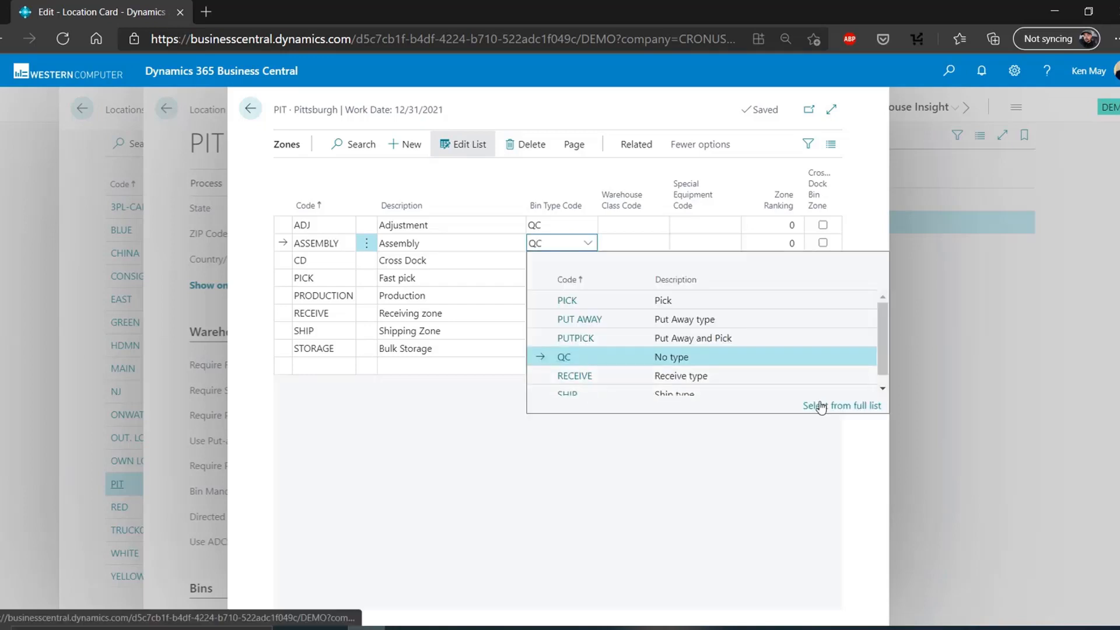
pyautogui.click(842, 405)
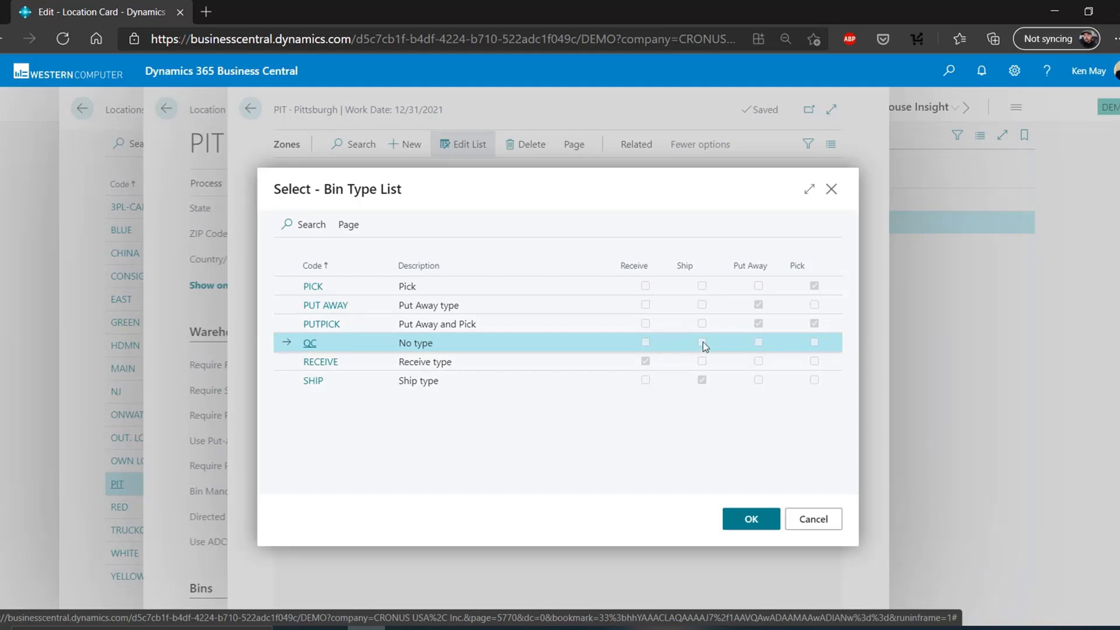
pyautogui.moveTo(735, 357)
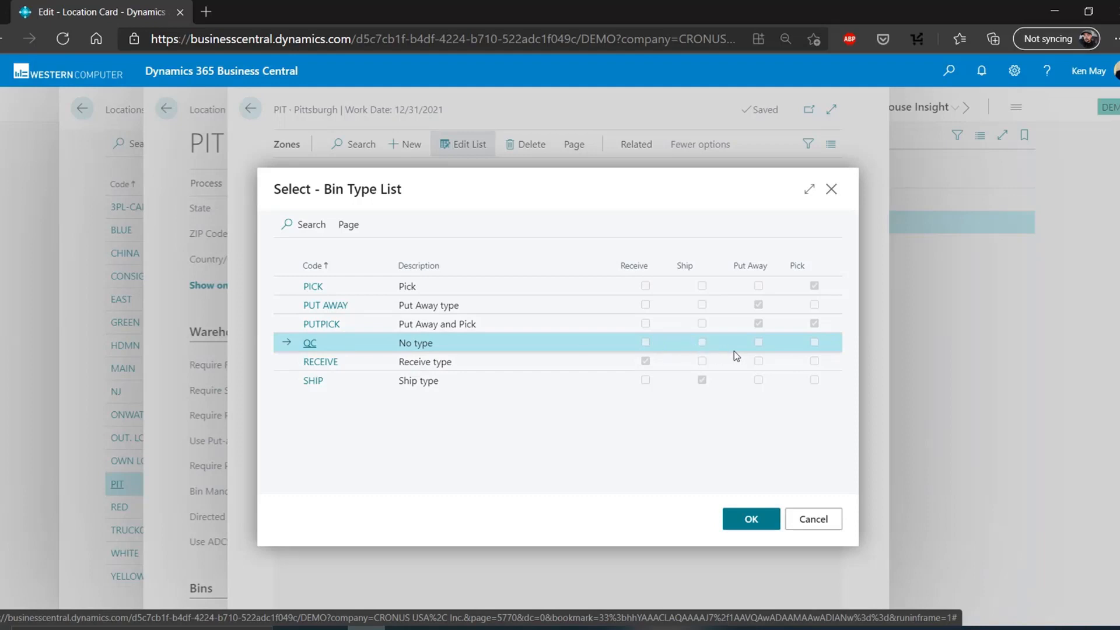
pyautogui.moveTo(779, 384)
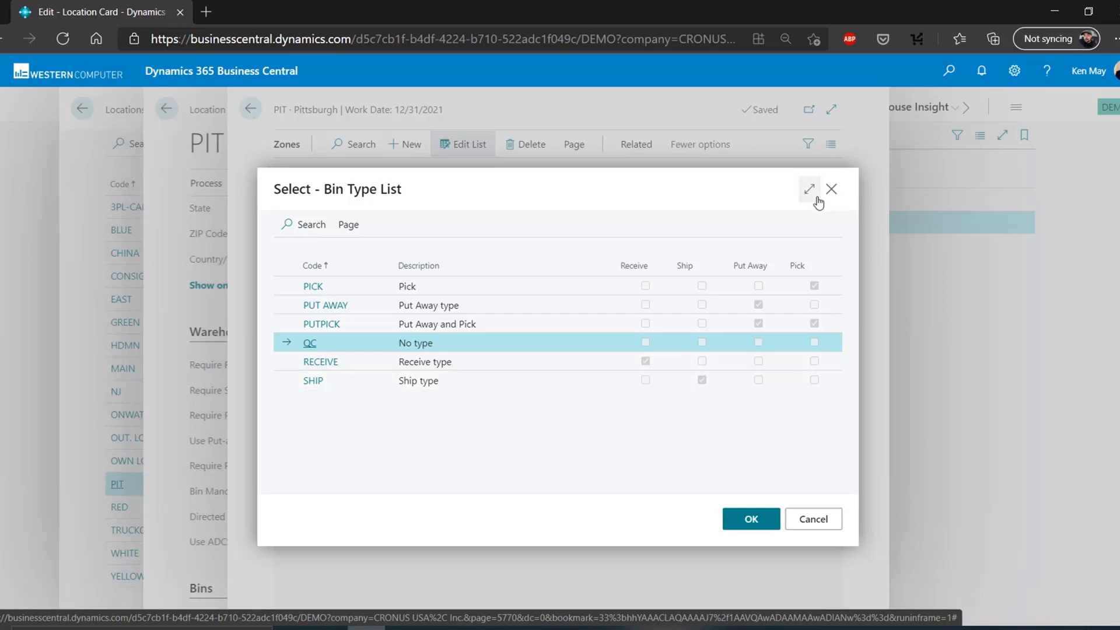
pyautogui.moveTo(830, 188)
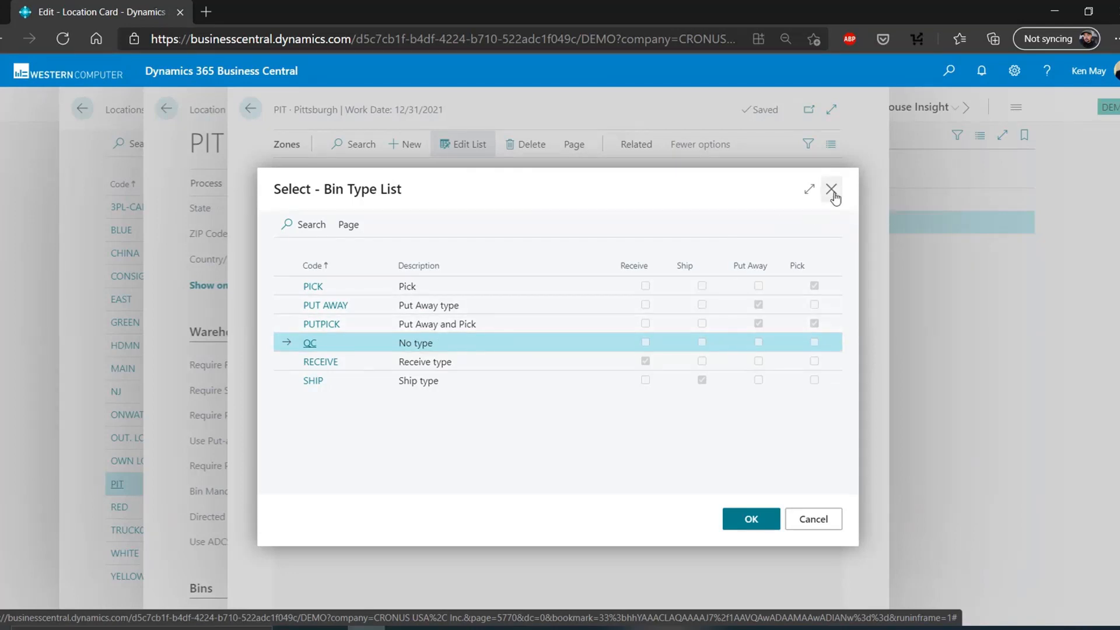
pyautogui.moveTo(832, 193)
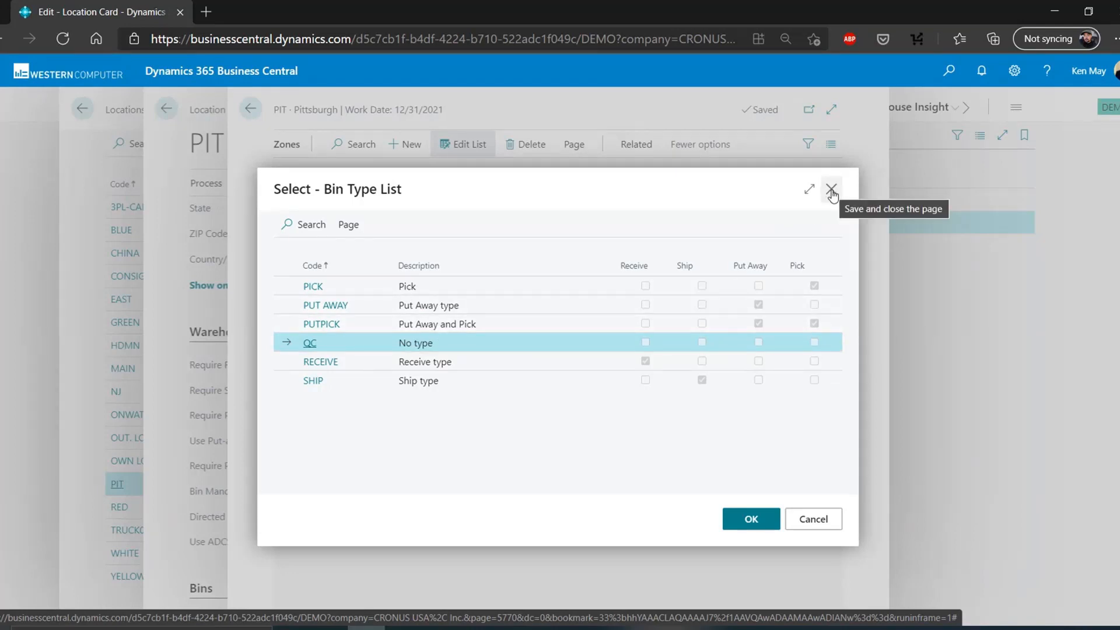
# Step: Close the Bin Type List and find the STD put-away template on the PIT card
pyautogui.click(831, 188)
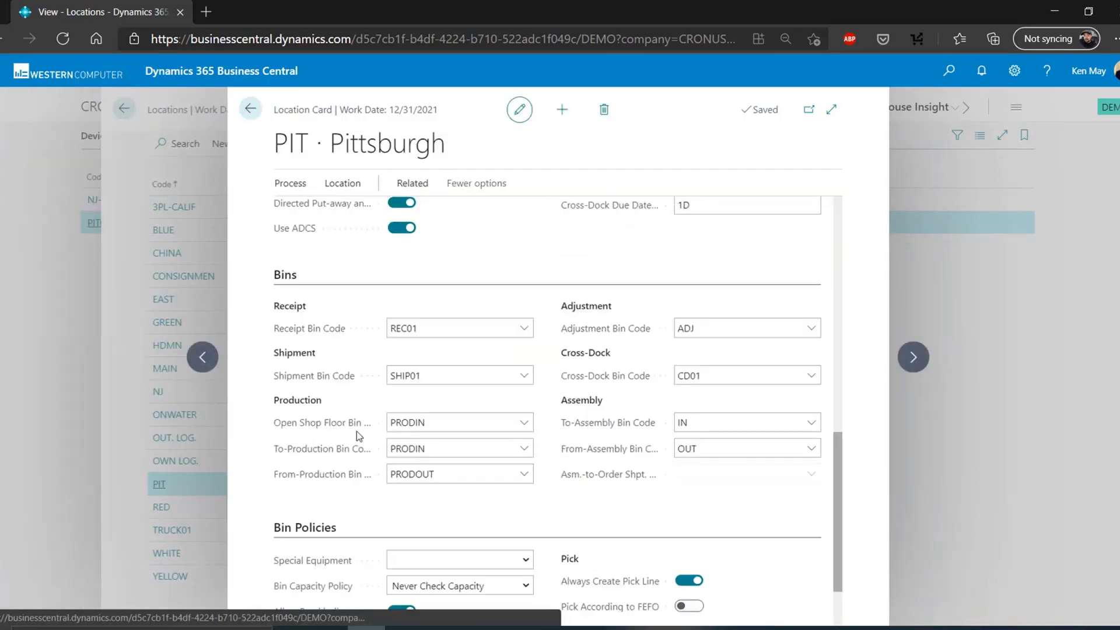
pyautogui.scroll(-3)
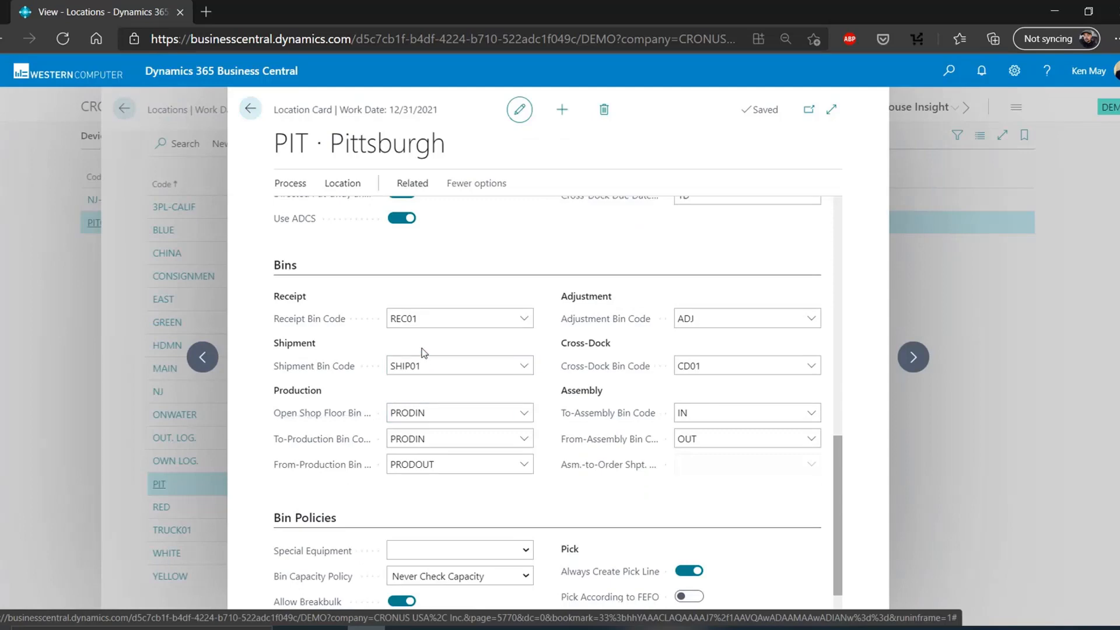
pyautogui.scroll(3)
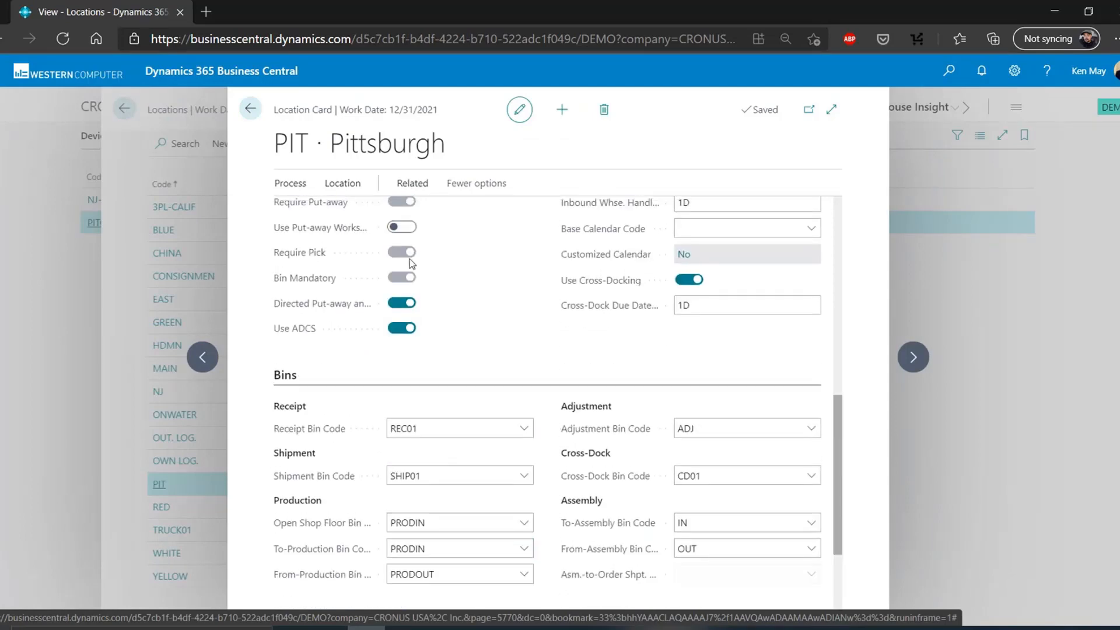
pyautogui.scroll(-3)
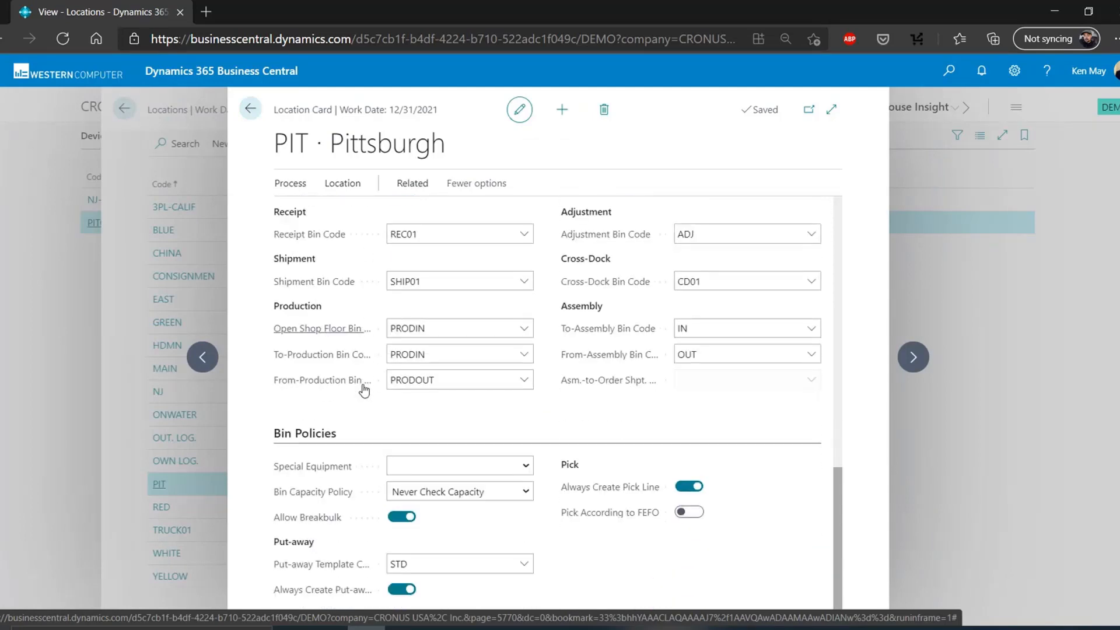
pyautogui.click(457, 563)
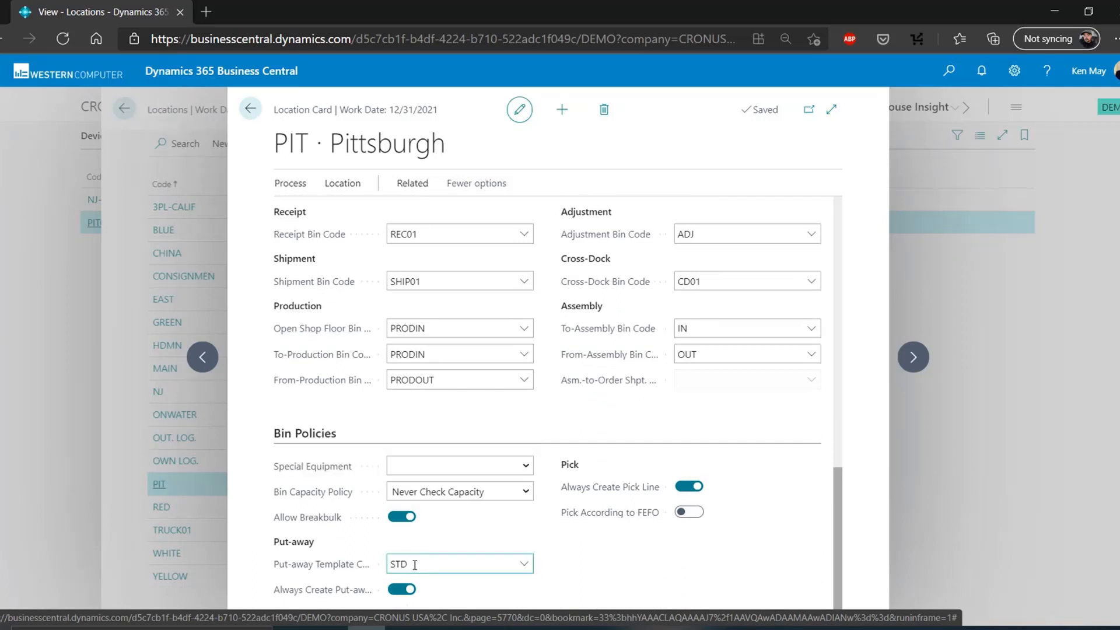
pyautogui.moveTo(321, 563)
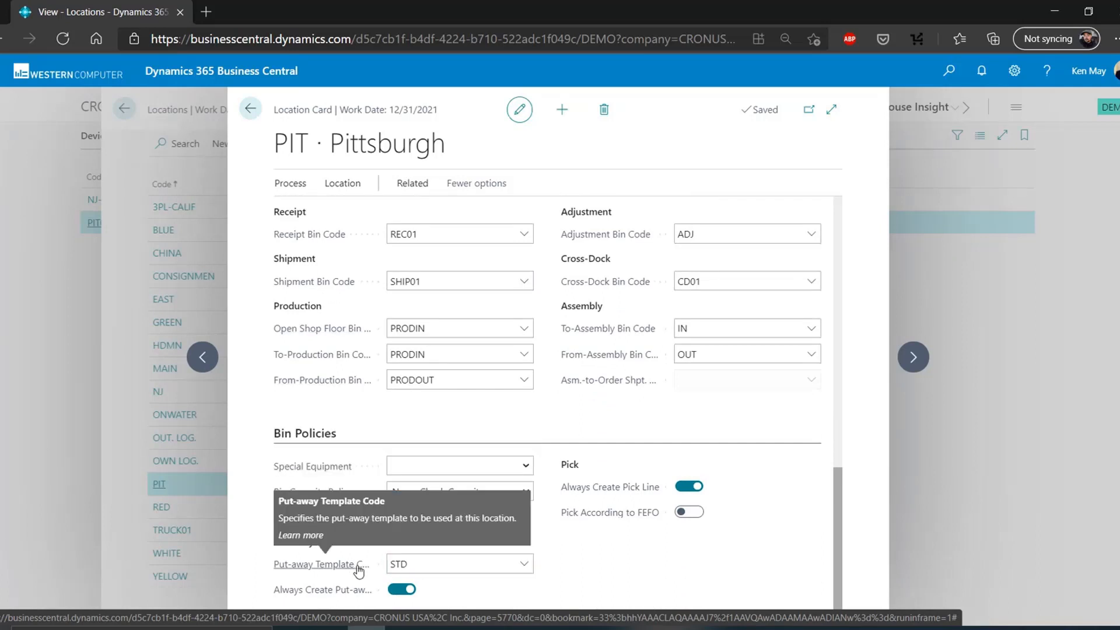
pyautogui.click(459, 564)
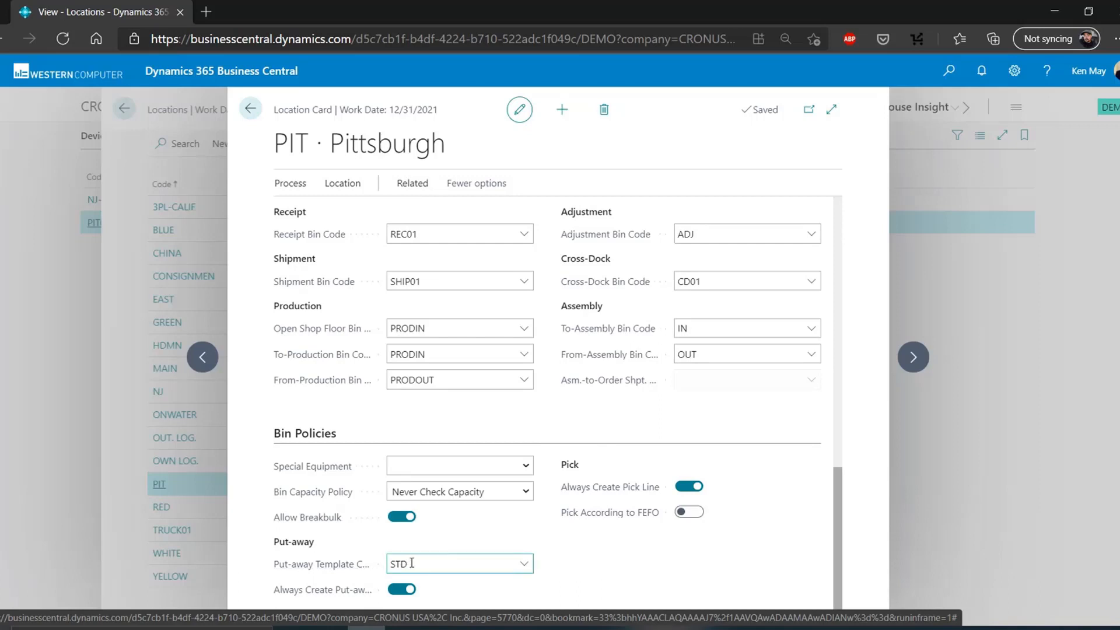
pyautogui.moveTo(322, 563)
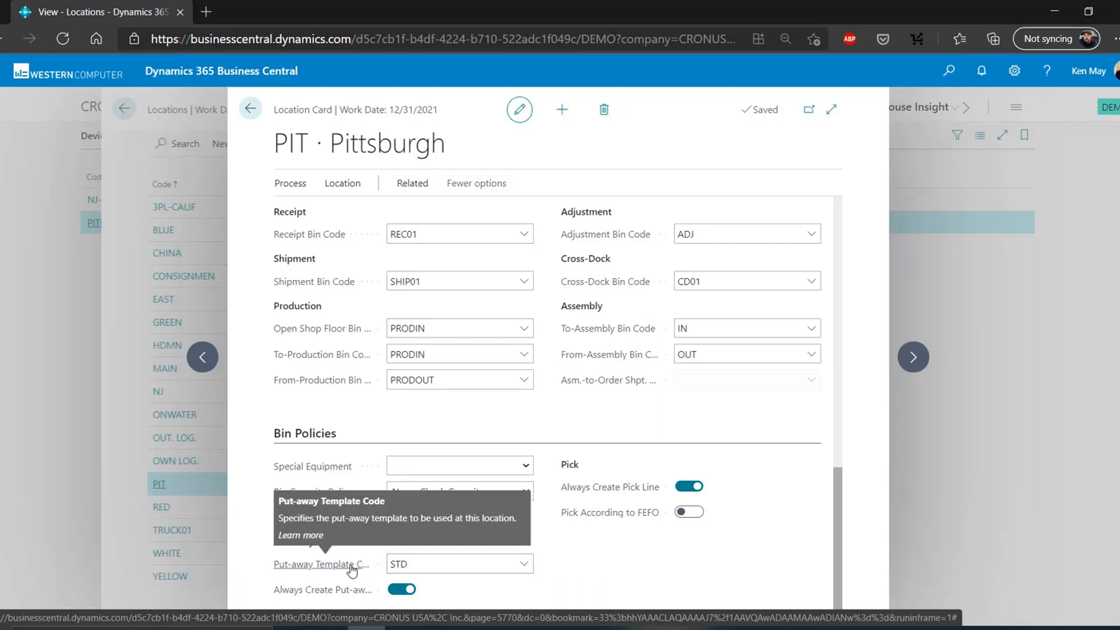
pyautogui.moveTo(362, 566)
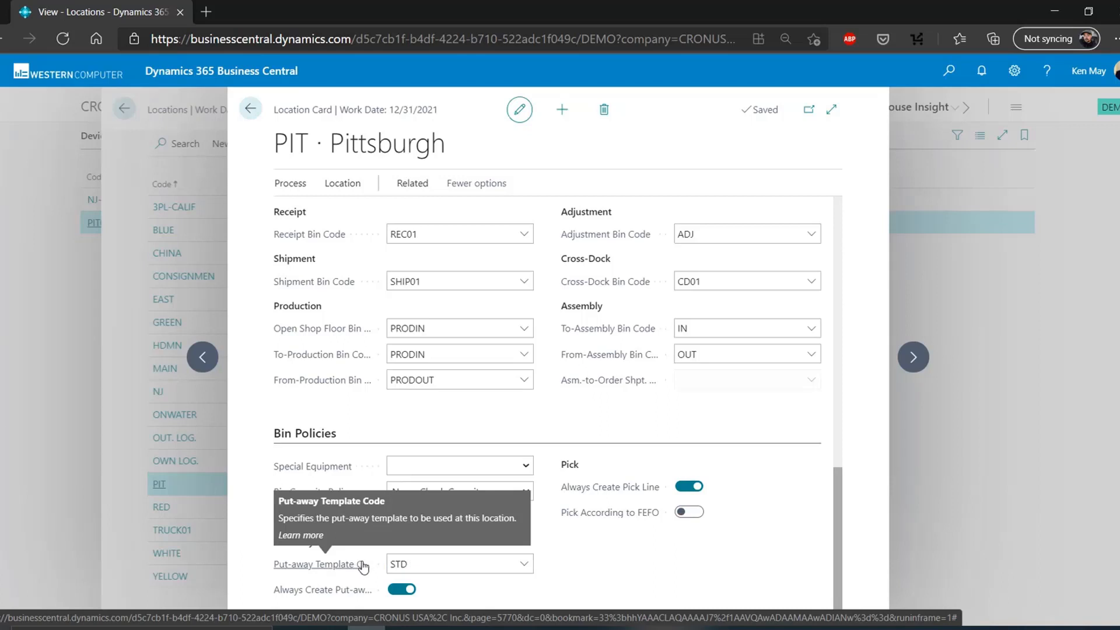
pyautogui.moveTo(364, 569)
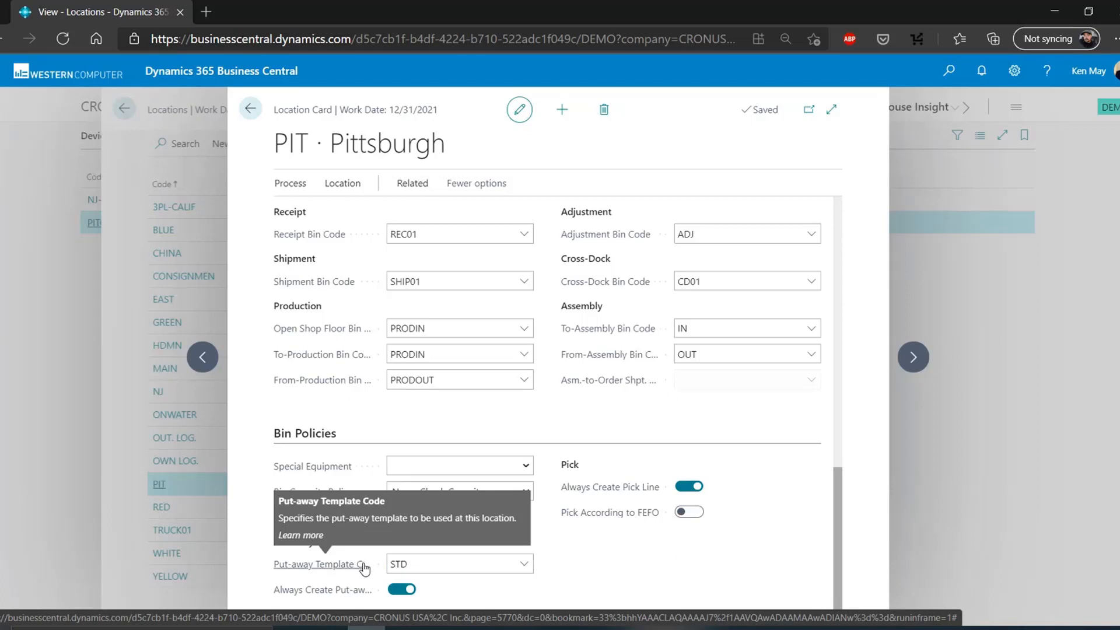
# Step: Open the full Put-away Templates list, showing STD Standard and VAR Variable
pyautogui.click(453, 563)
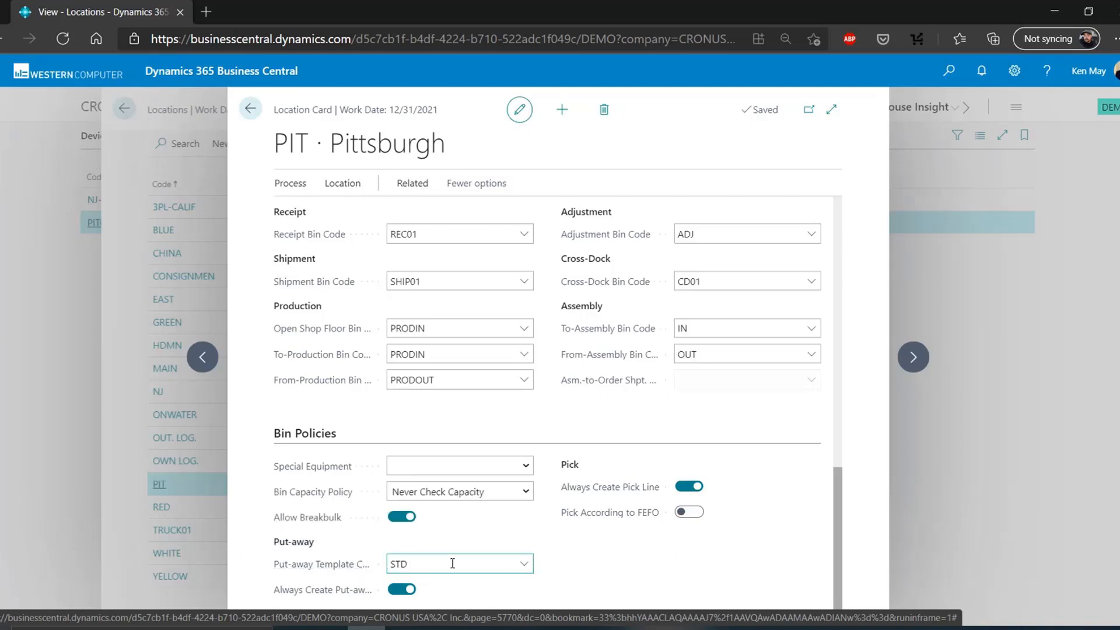
pyautogui.click(524, 564)
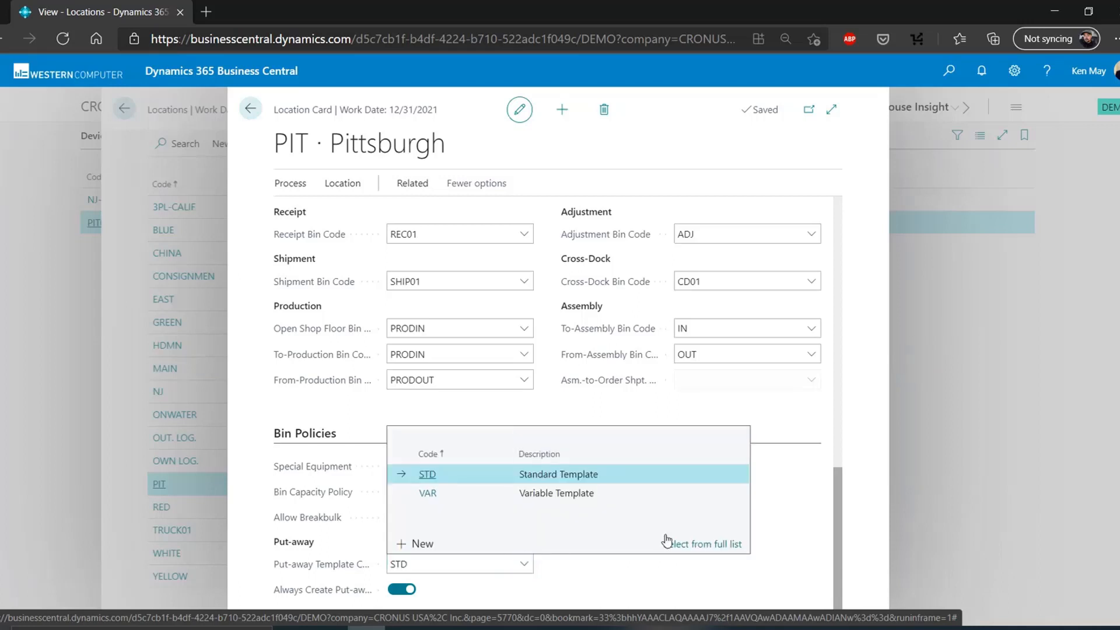
pyautogui.click(707, 544)
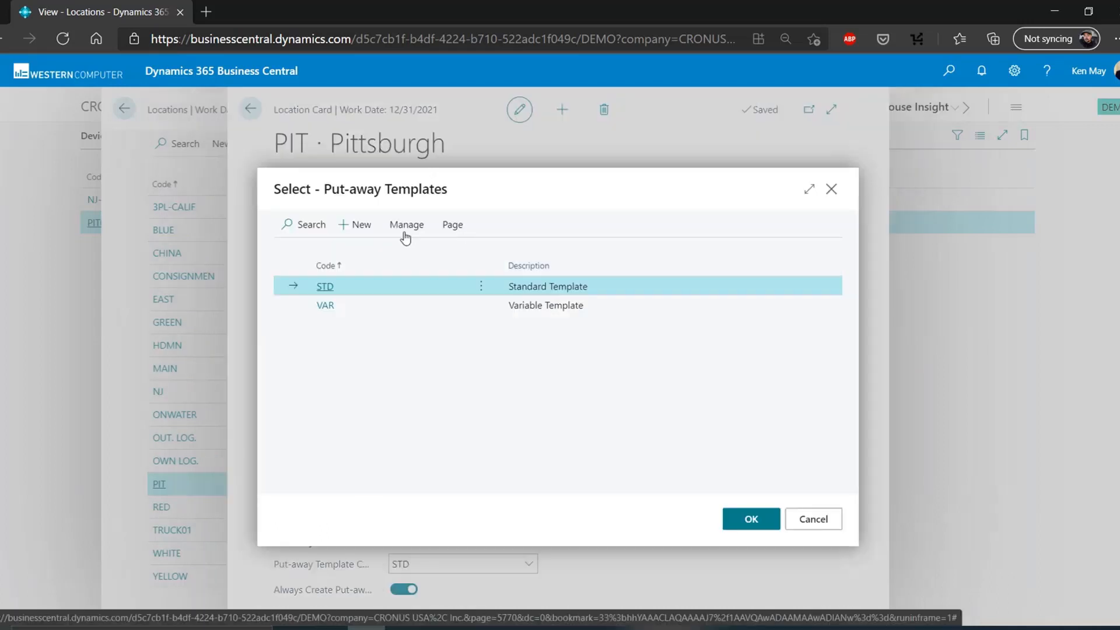
pyautogui.click(406, 224)
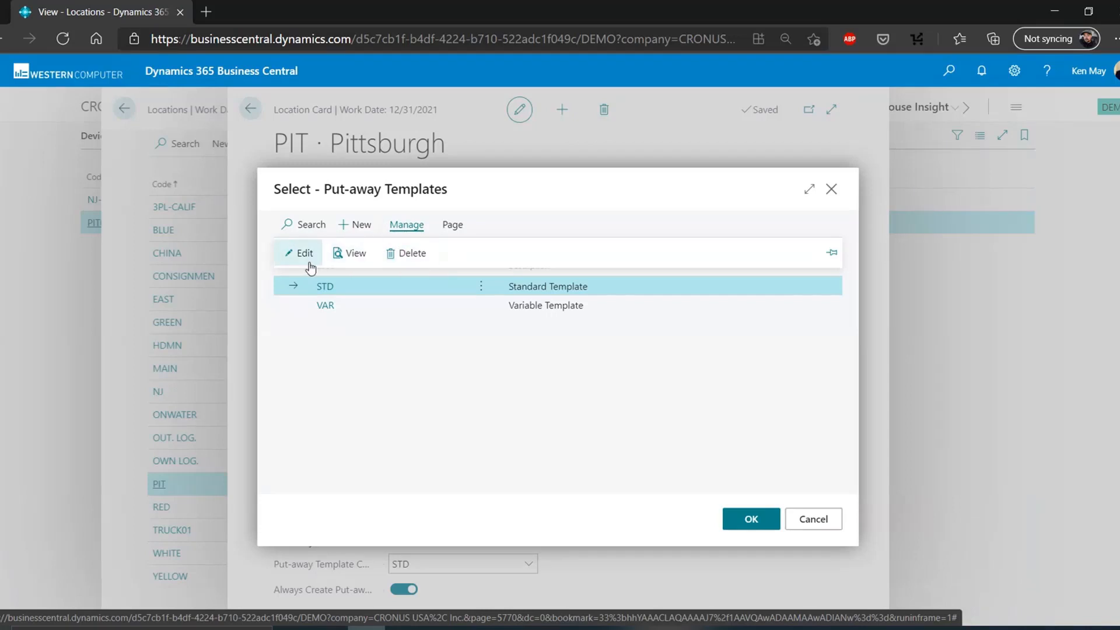
# Step: Edit the STD template and select its first two put-away rule lines
pyautogui.click(299, 252)
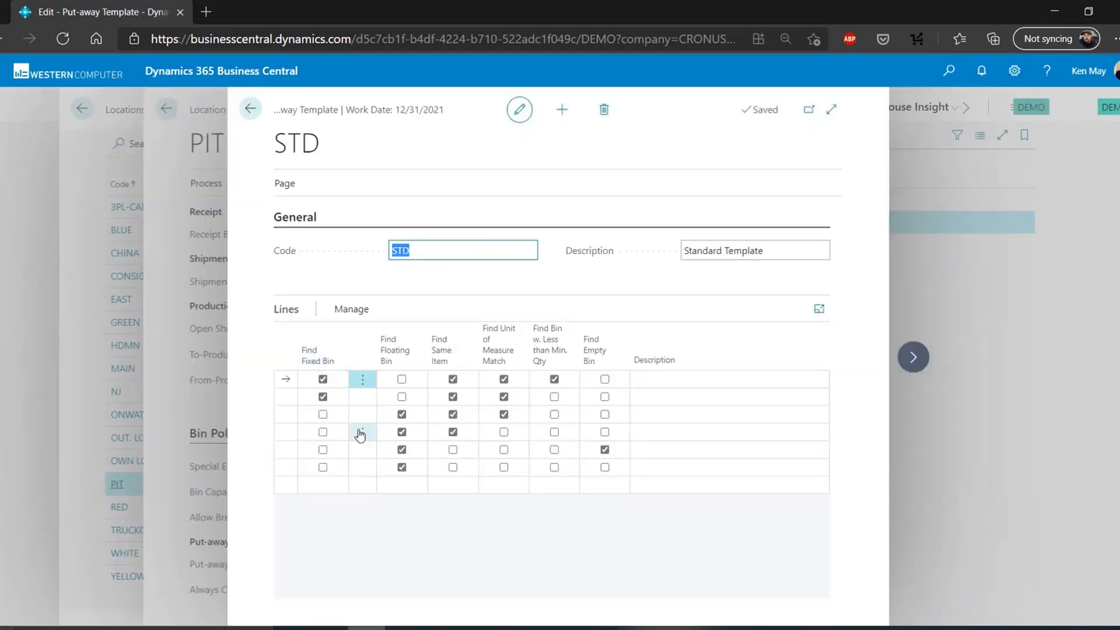
pyautogui.click(322, 397)
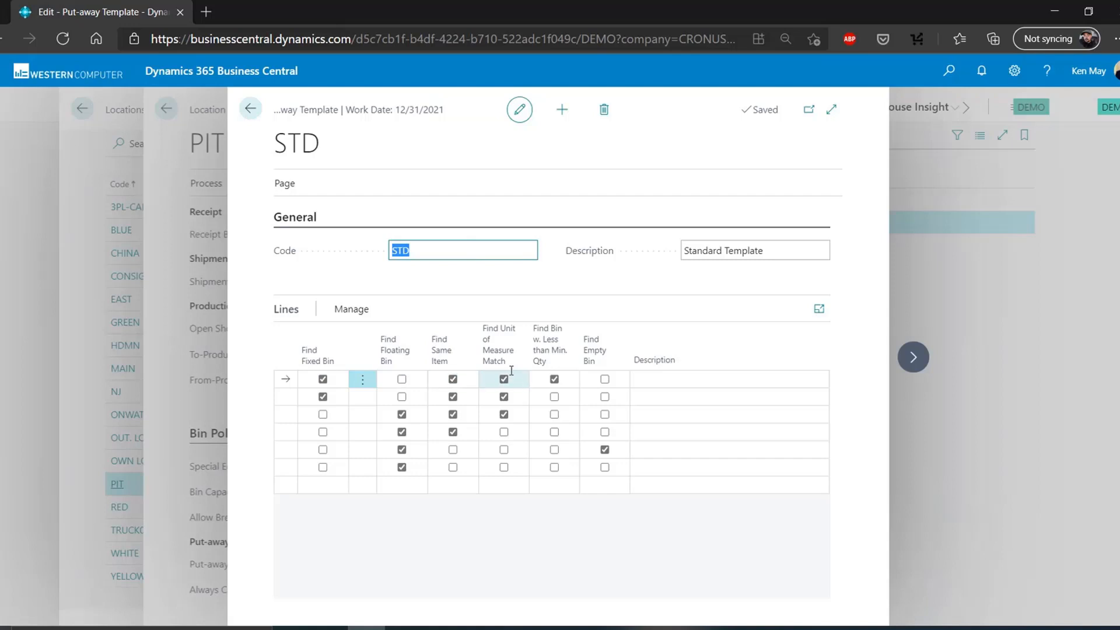
pyautogui.moveTo(503, 350)
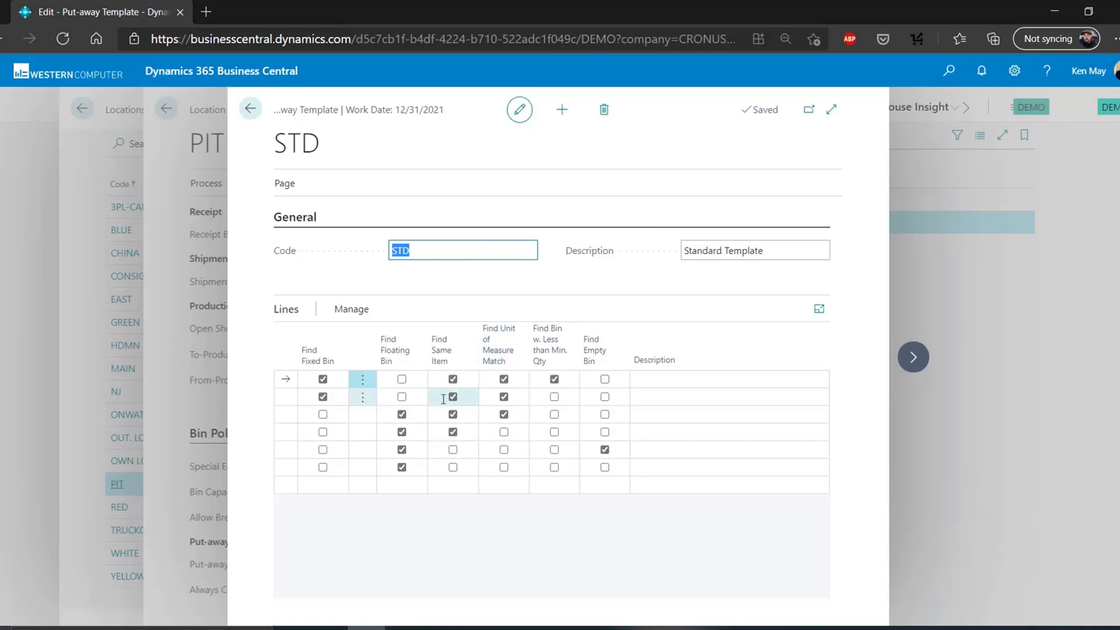
pyautogui.click(451, 396)
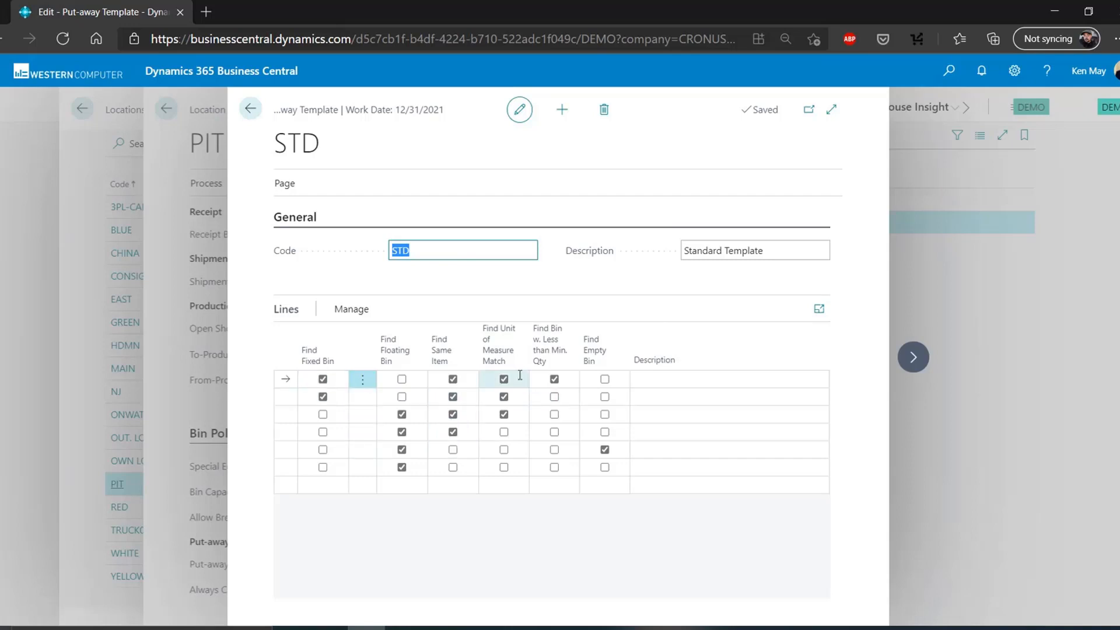
pyautogui.moveTo(363, 378)
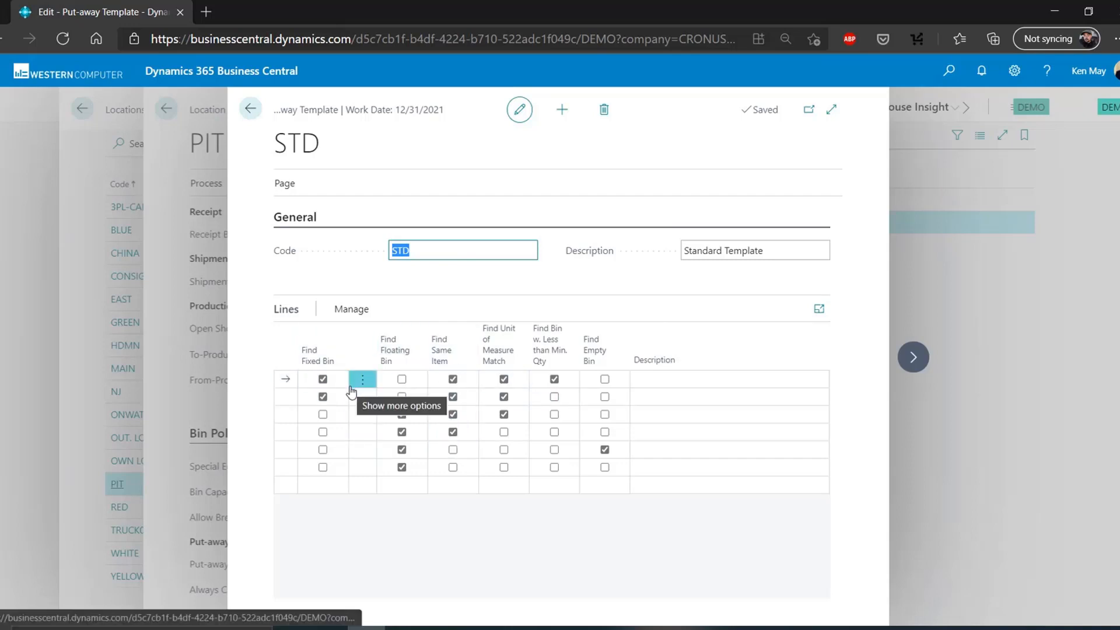